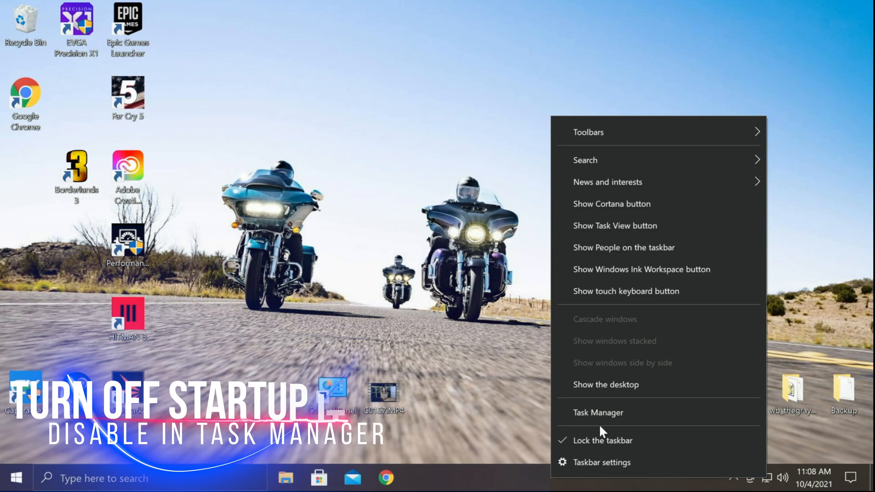
Step: Review startup apps in Task Manager, close it, and move the benchmark shortcuts to the top centre
left_click(598, 412)
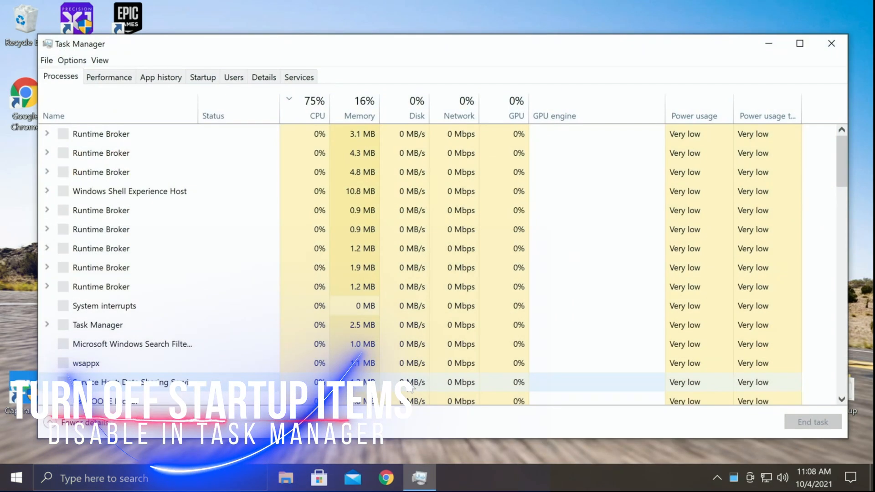
left_click(202, 77)
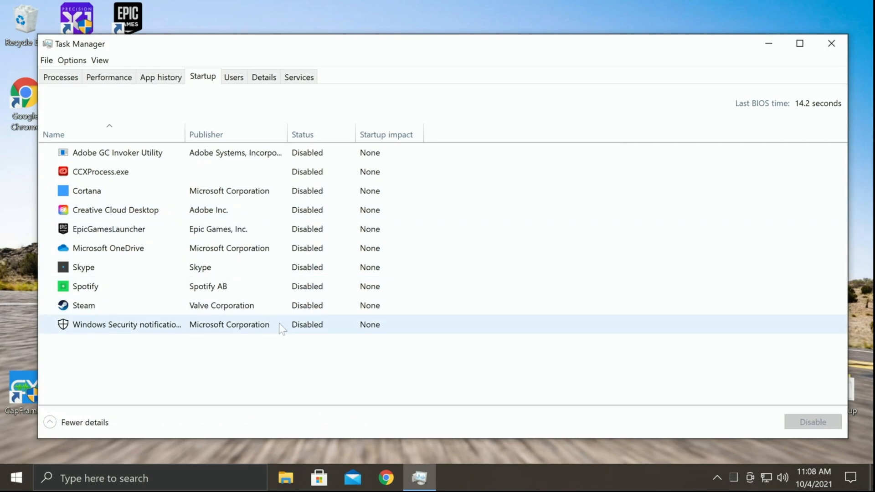
mouse_move(290, 137)
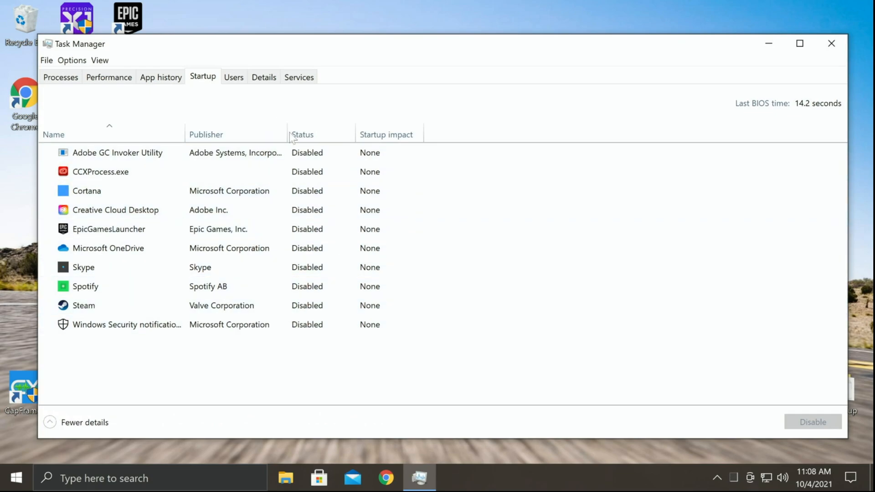
mouse_move(501, 373)
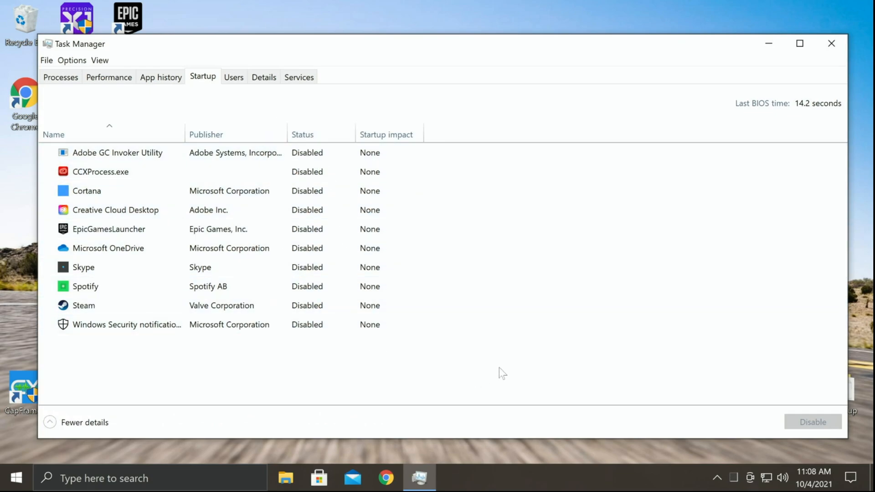
mouse_move(505, 358)
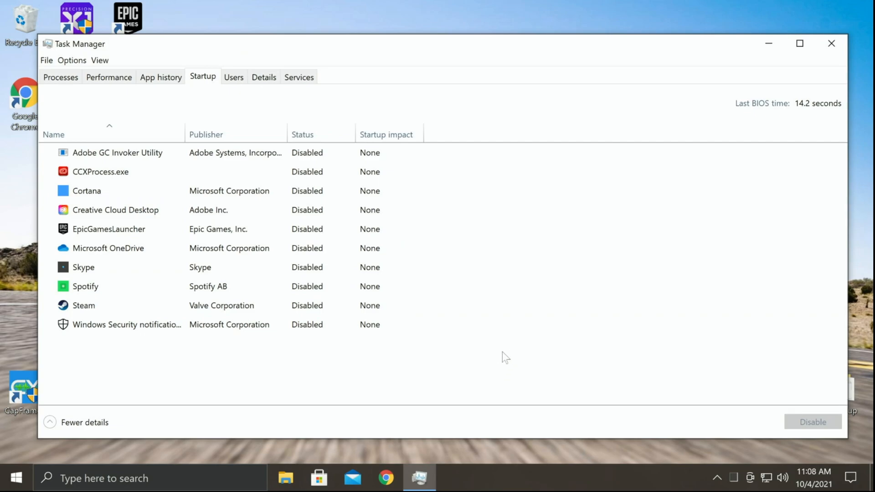
mouse_move(498, 370)
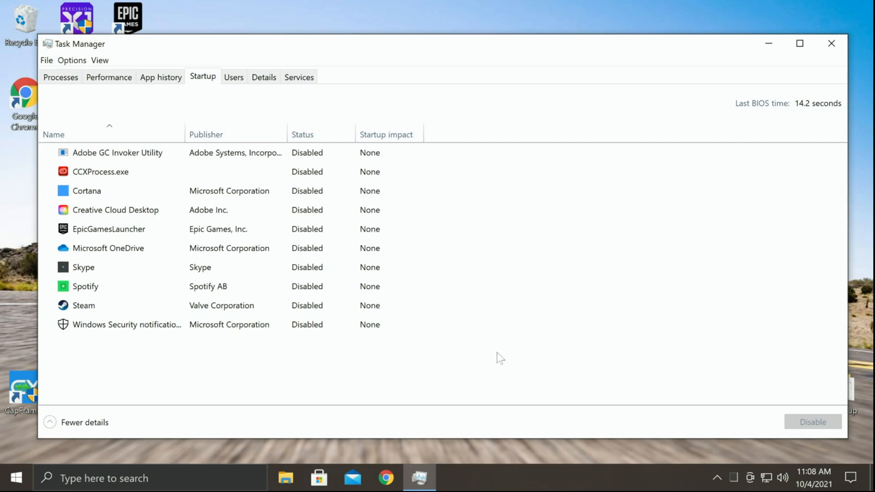
mouse_move(540, 482)
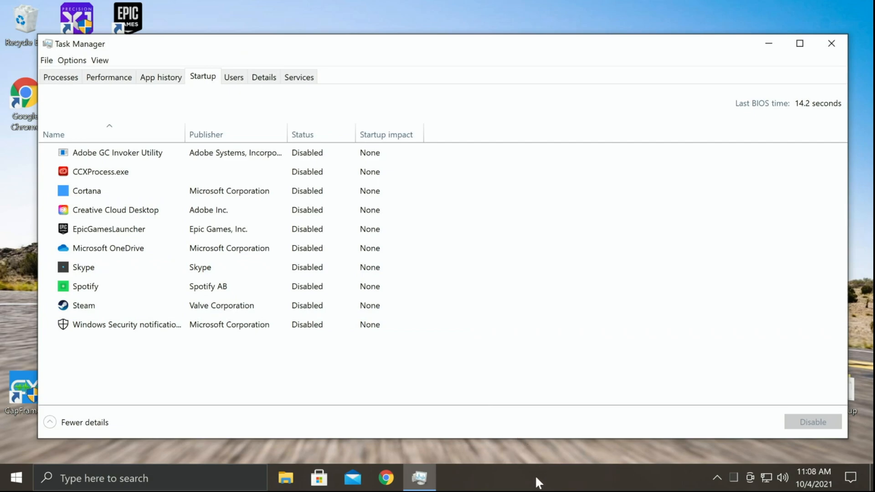
left_click(60, 77)
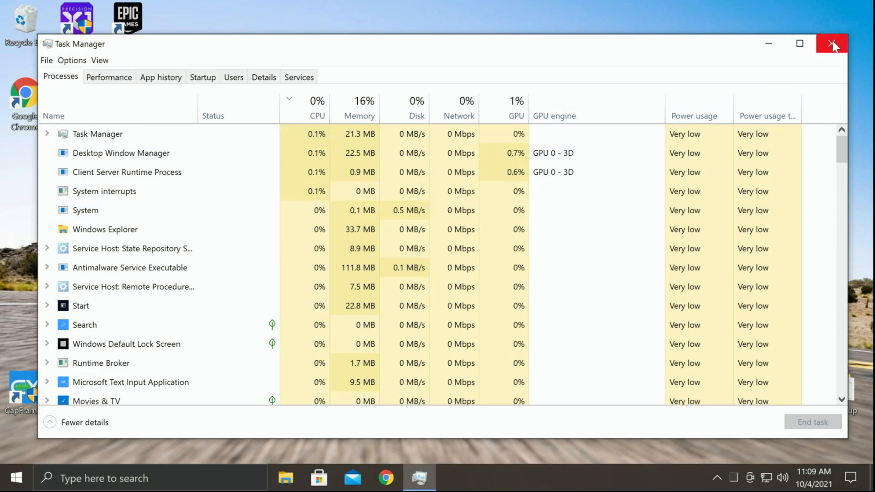
mouse_move(832, 45)
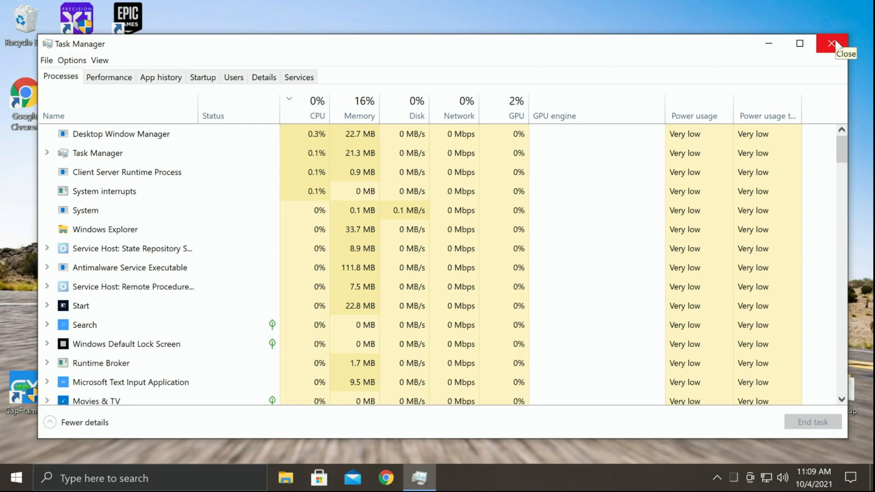
left_click(828, 44)
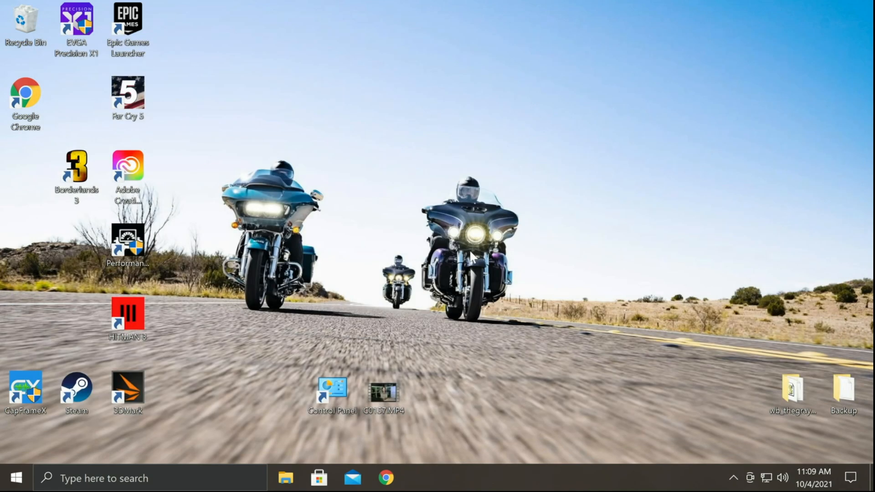
left_click_drag(127, 241, 384, 101)
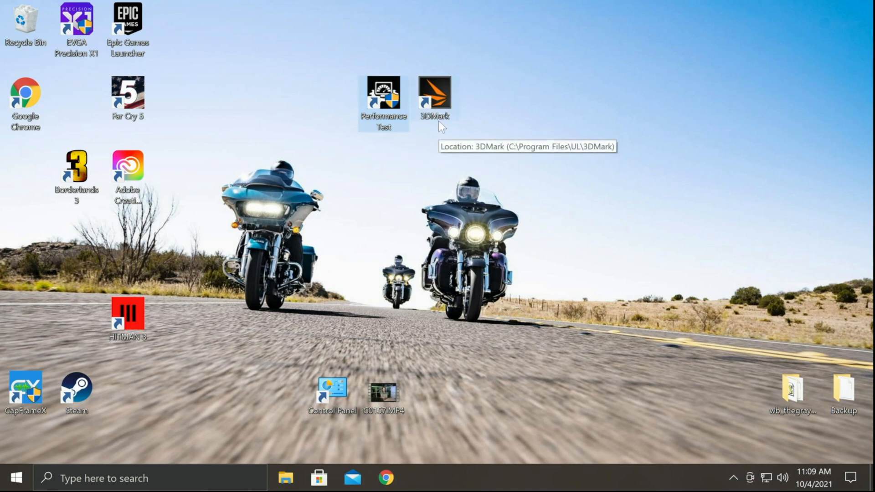
mouse_move(267, 199)
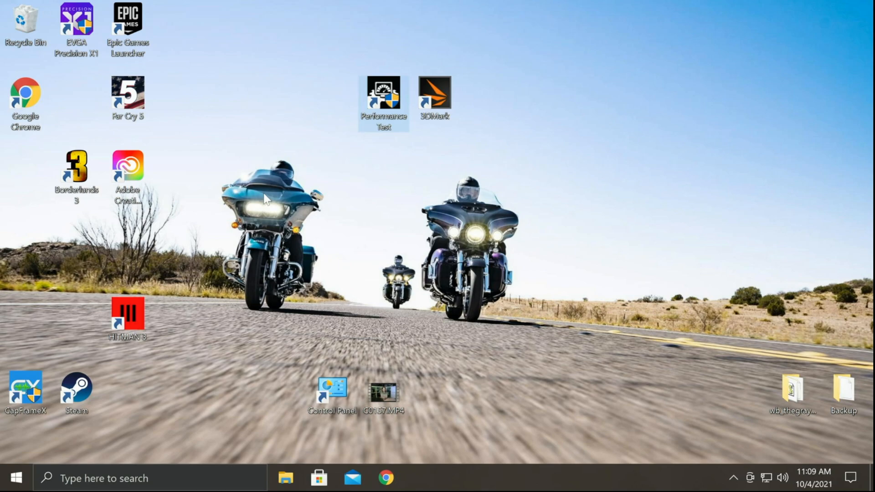
mouse_move(376, 129)
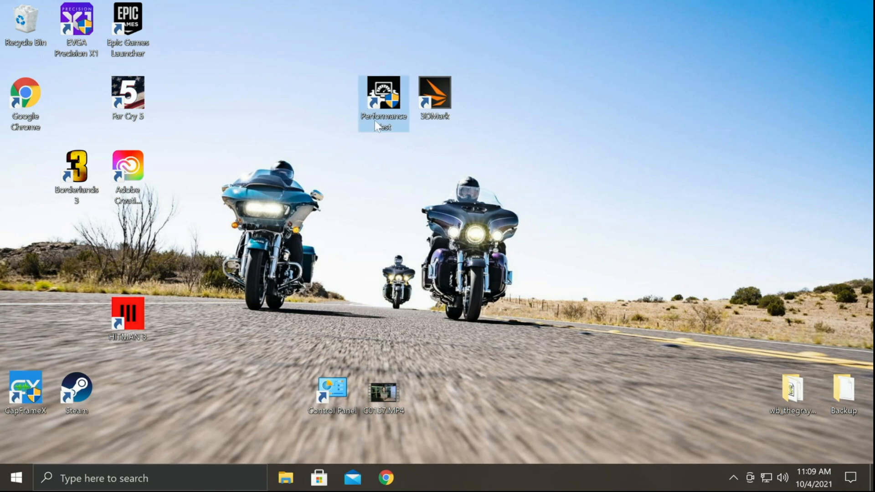
Step: Launch PassMark PerformanceTest, continue the trial, accept the process-count correction, and run all benchmarks
double_click(383, 92)
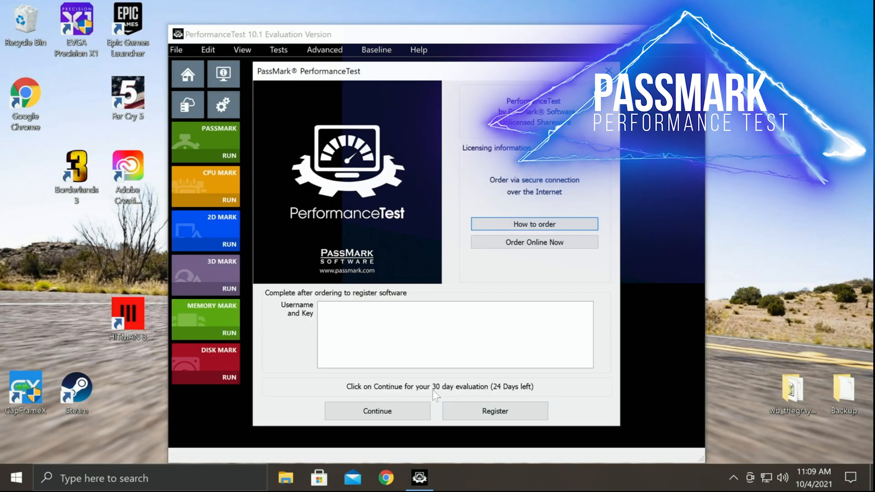
left_click(377, 411)
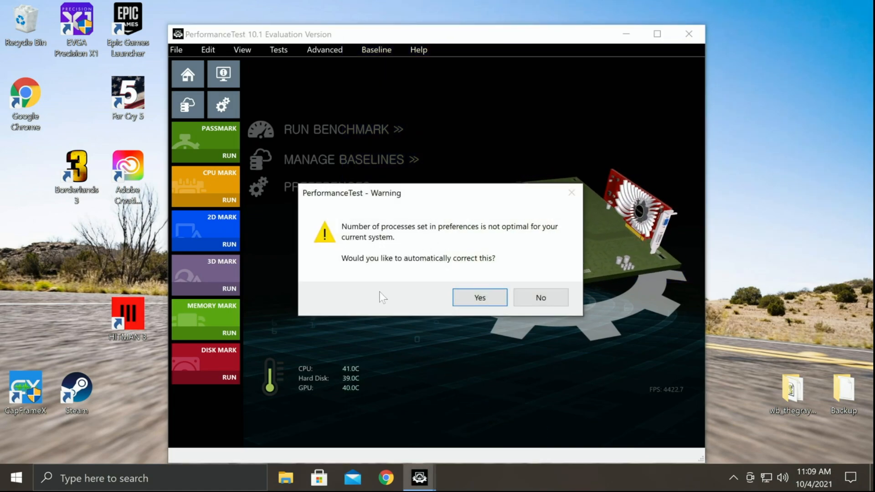
left_click(479, 298)
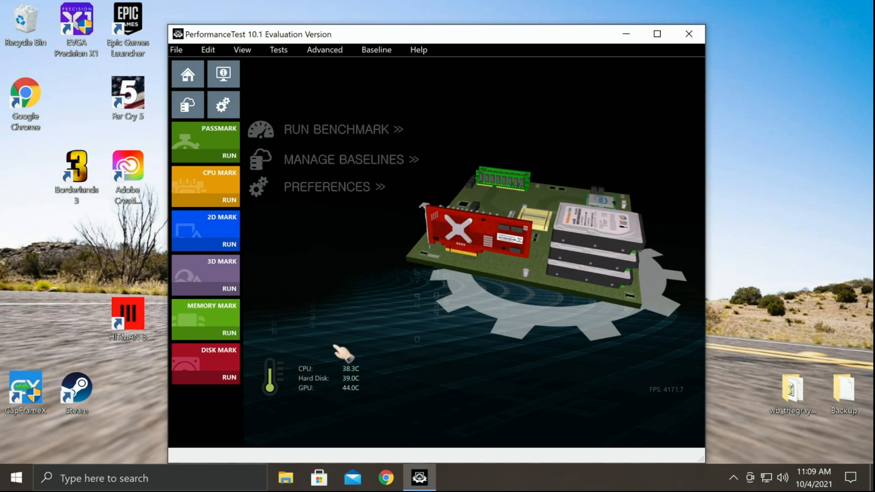
mouse_move(328, 137)
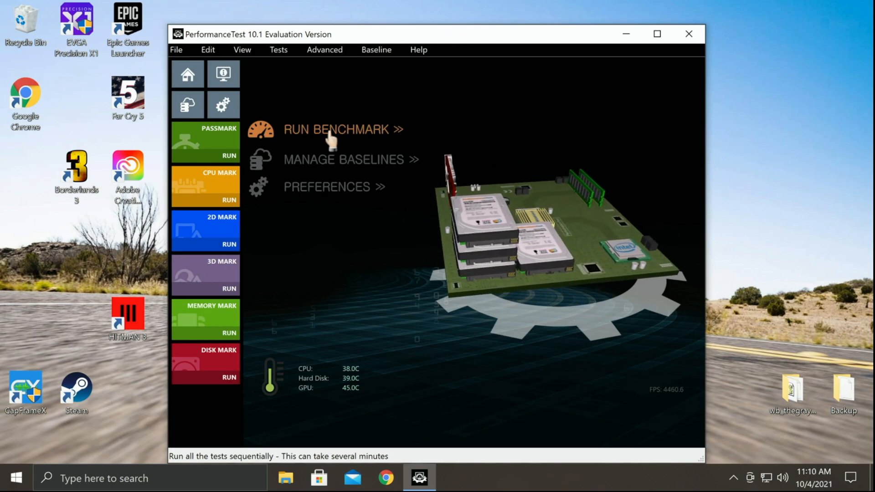
left_click(689, 34)
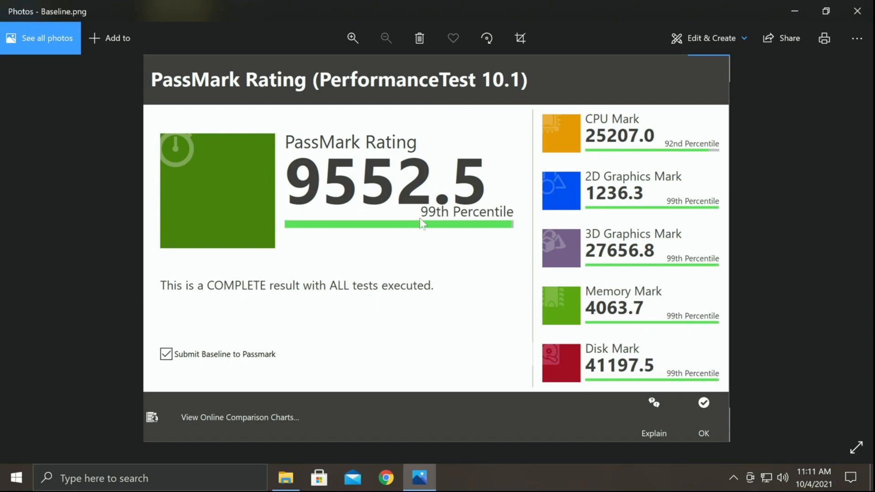
mouse_move(525, 220)
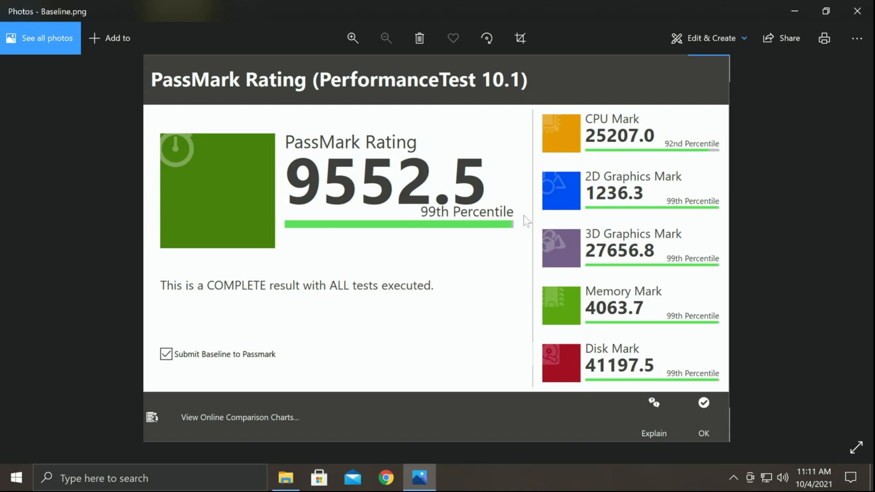
mouse_move(483, 284)
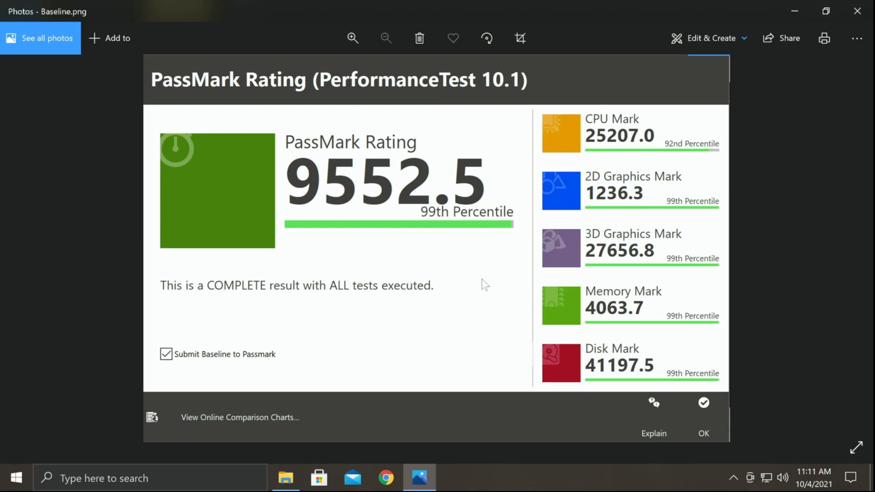
mouse_move(754, 165)
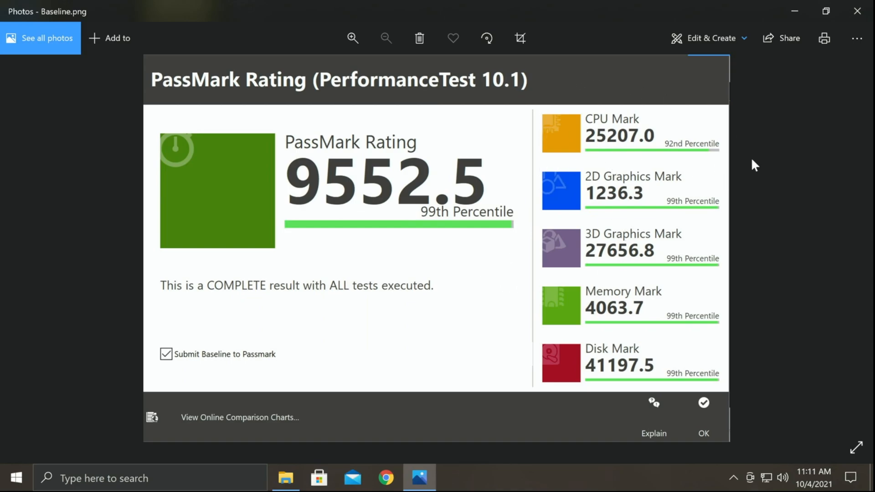
mouse_move(674, 124)
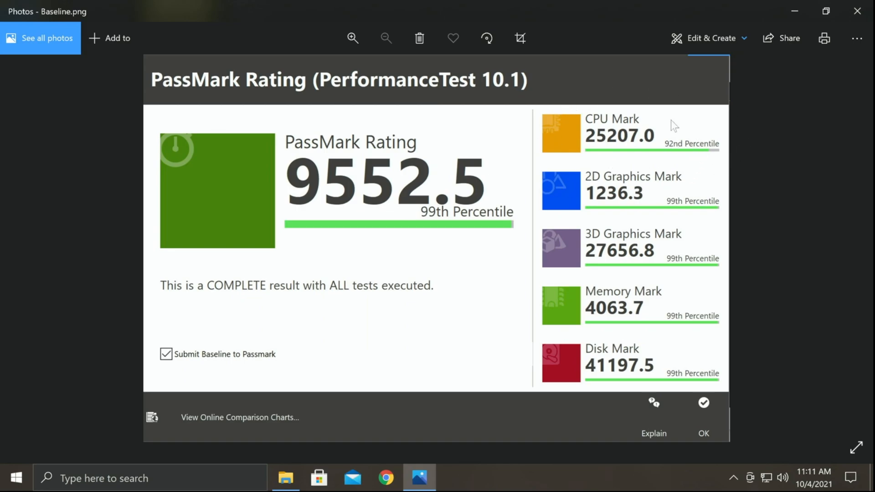
mouse_move(496, 276)
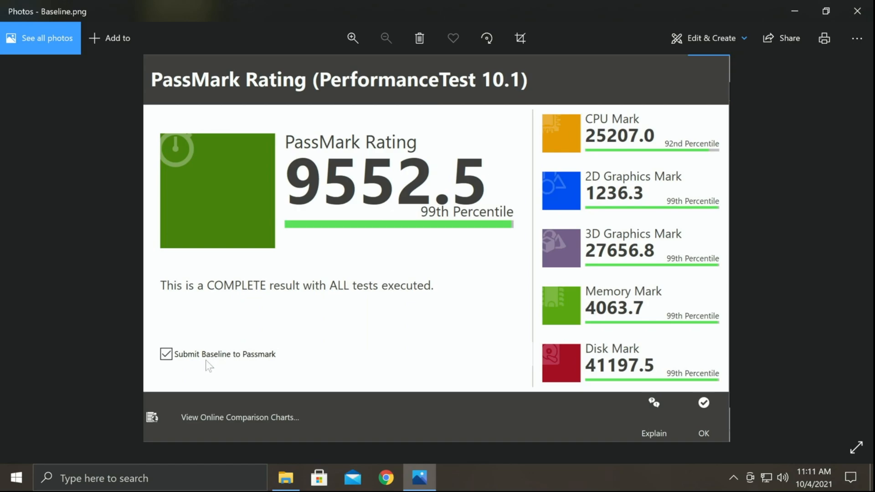
mouse_move(311, 372)
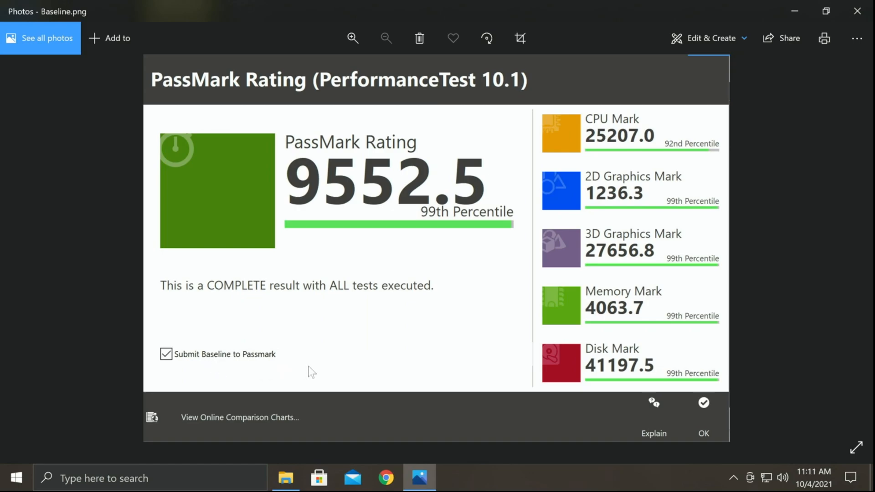
mouse_move(166, 423)
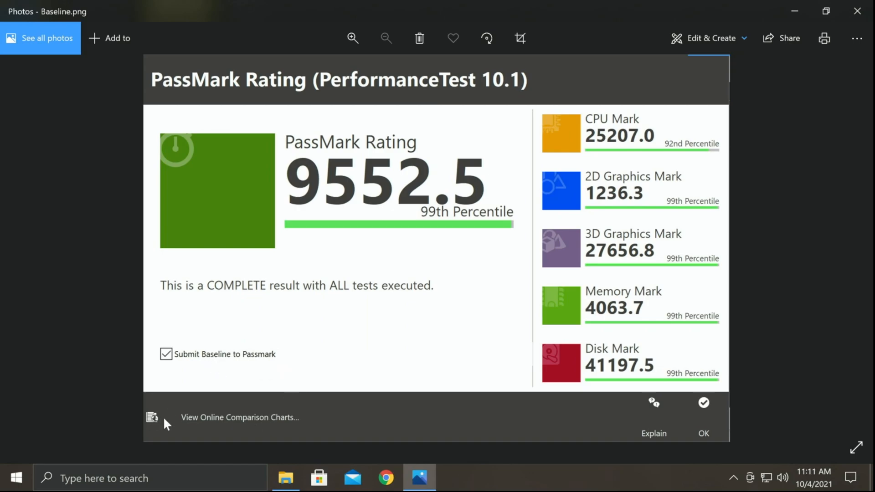
mouse_move(298, 429)
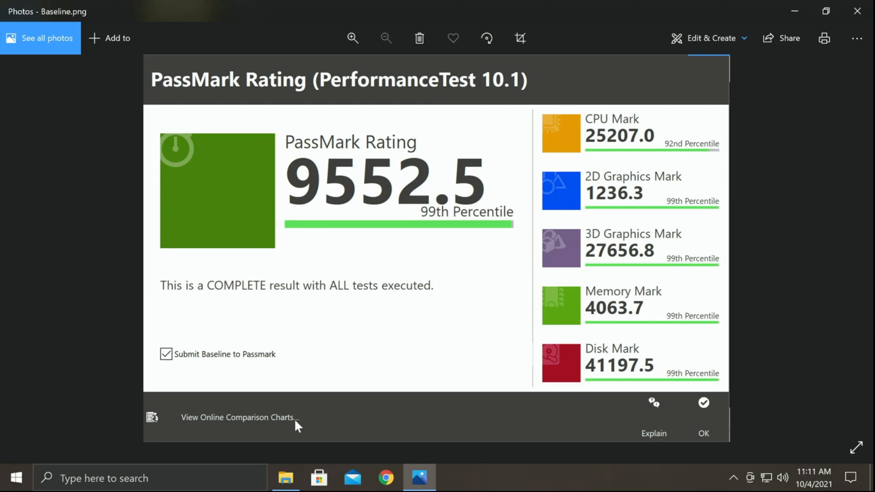
mouse_move(424, 220)
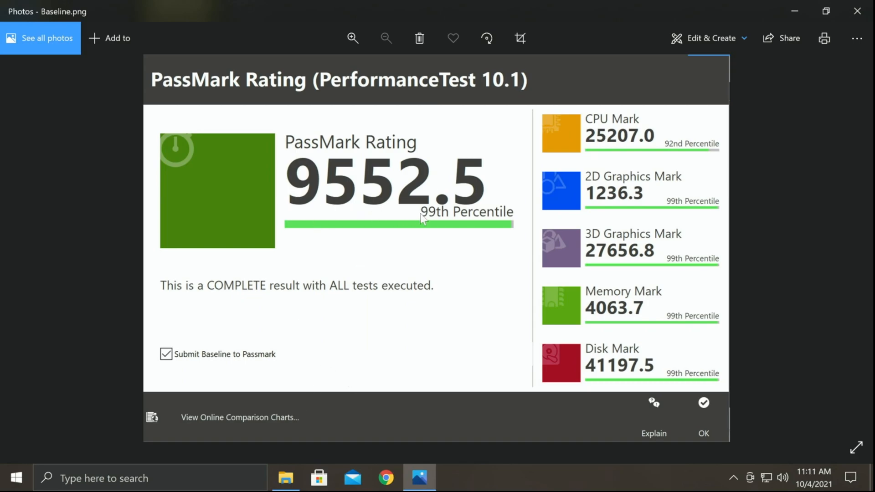
mouse_move(370, 208)
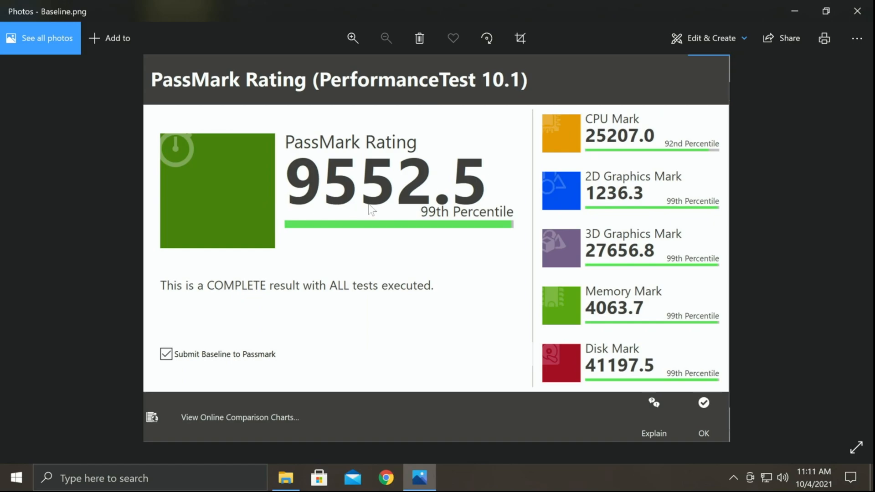
mouse_move(433, 219)
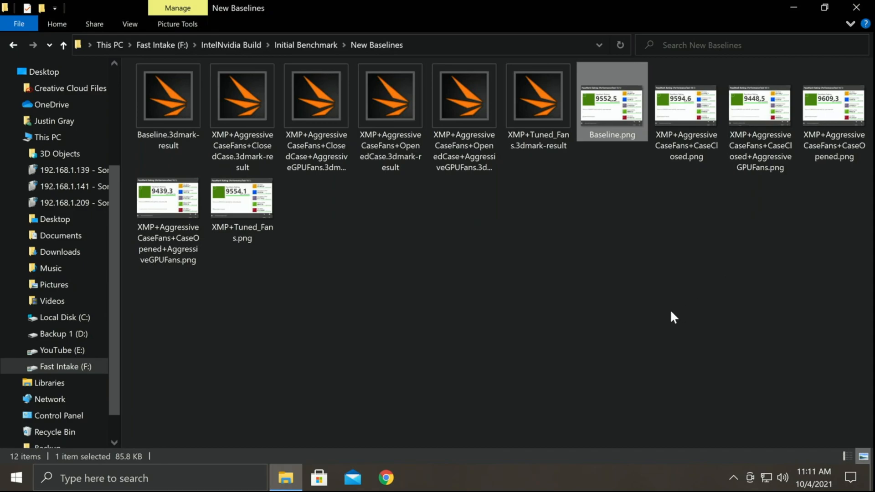
Step: Open XMP+AggressiveCaseFans+CaseClosed+AggressiveGPUFans.png, rated 9448.5, in Photos
double_click(760, 106)
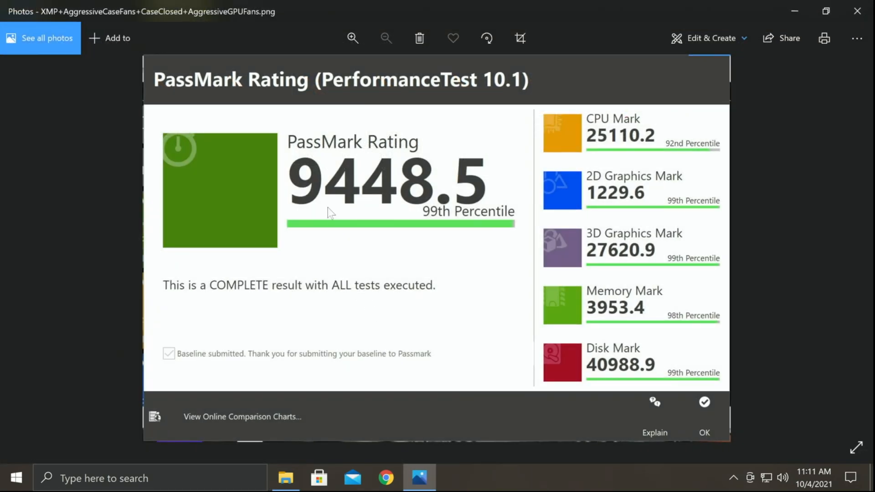
mouse_move(411, 219)
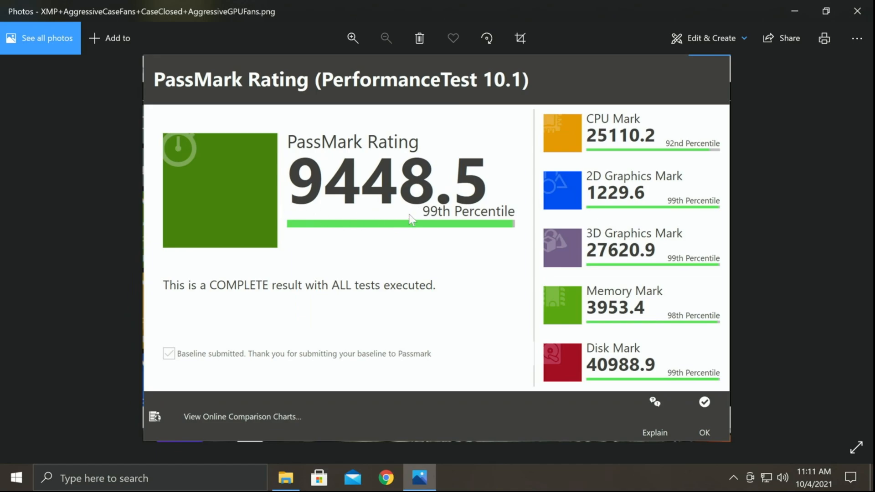
mouse_move(407, 238)
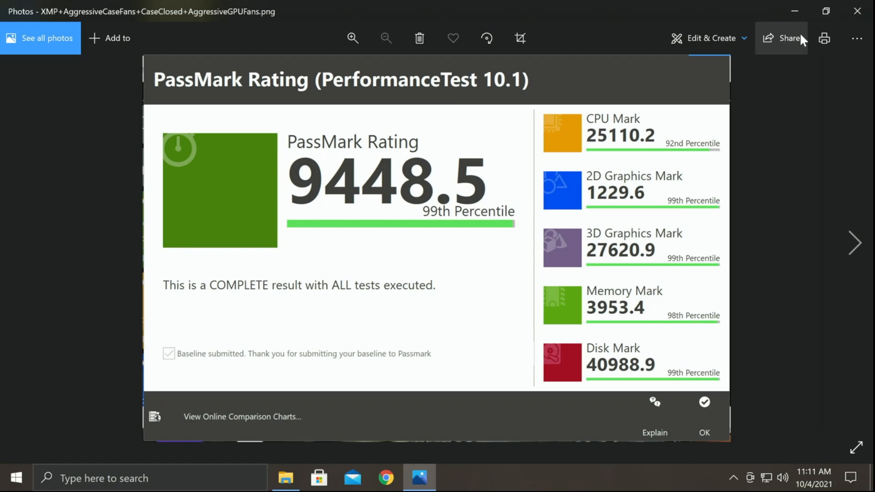
mouse_move(613, 329)
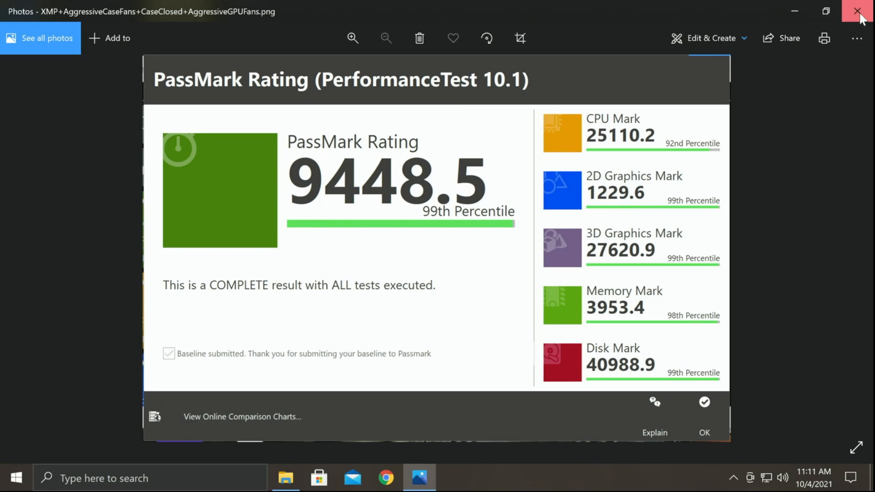
Step: Close Photos and open Baseline.3dmark-result, showing a Time Spy score of 14,322
left_click(858, 10)
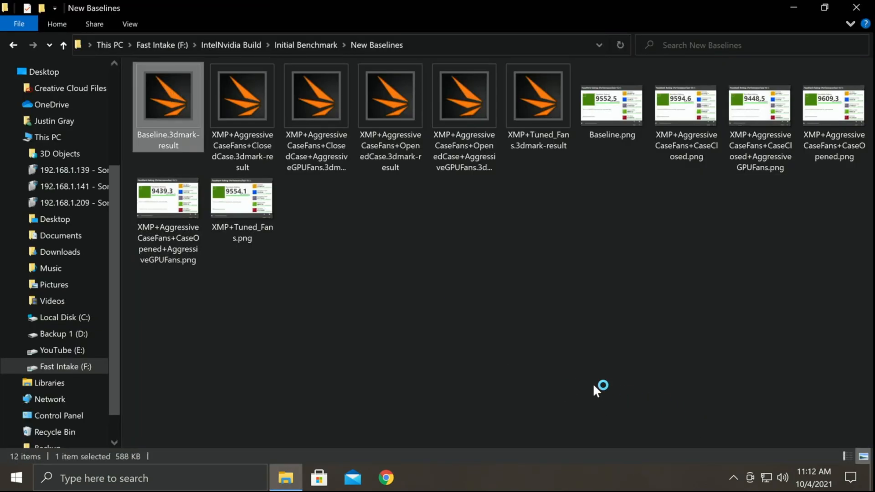
double_click(167, 96)
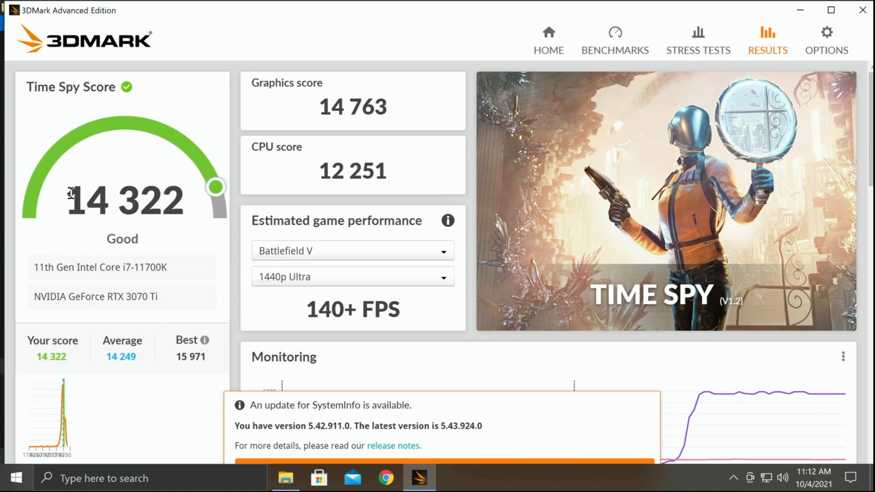
mouse_move(144, 202)
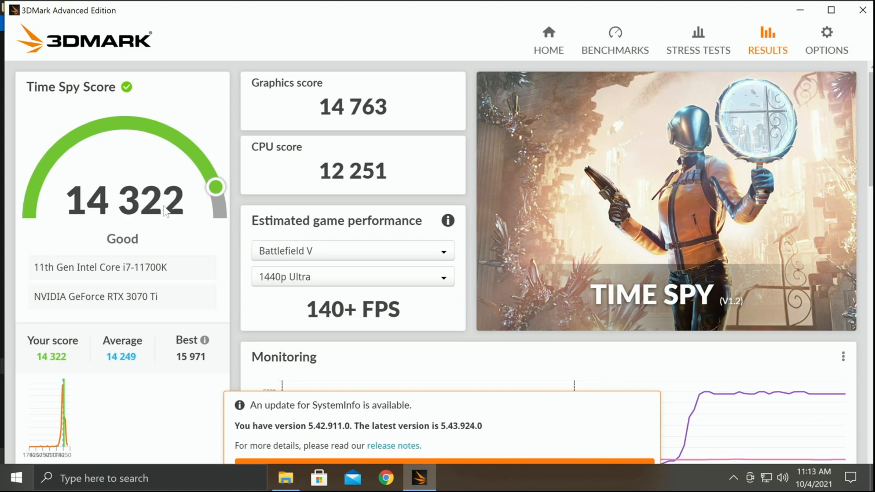
mouse_move(249, 191)
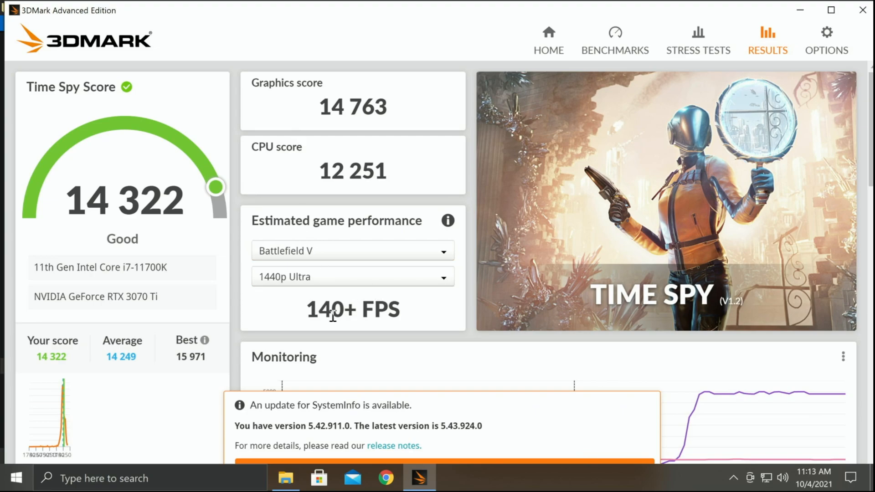
mouse_move(232, 325)
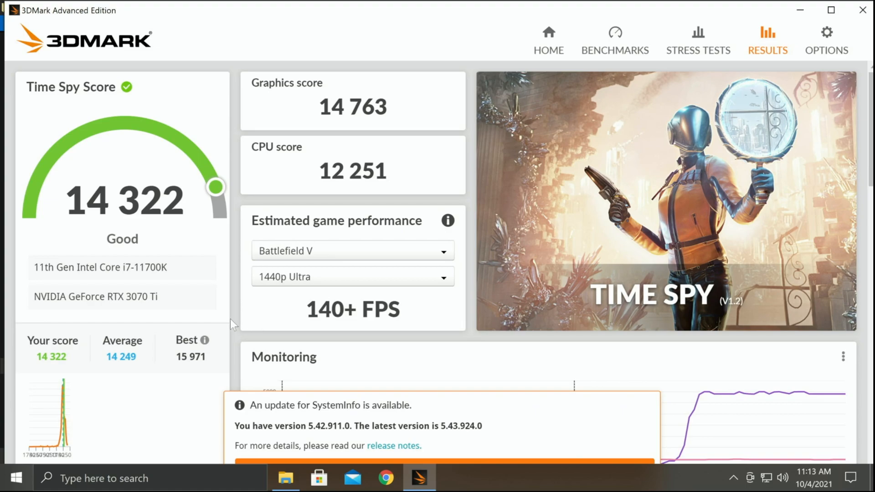
mouse_move(152, 240)
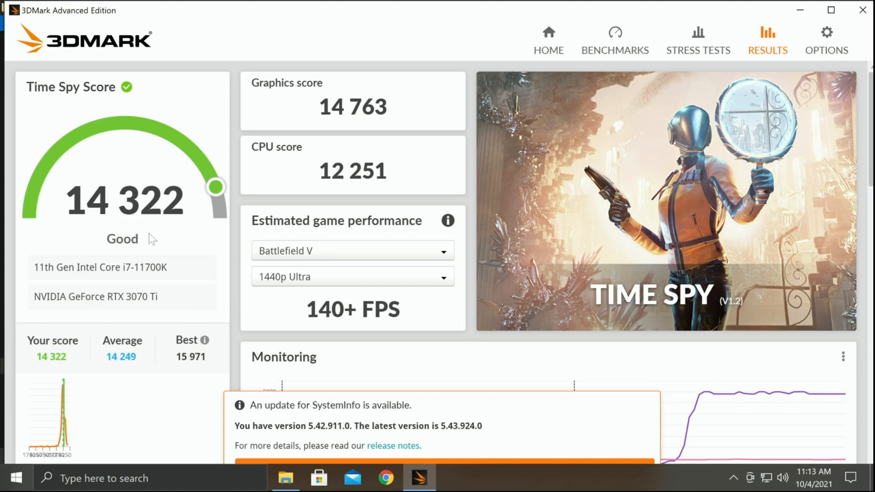
Step: Scroll to Detailed scores: Graphics tests 97.57 and 83.63 FPS, CPU test 41.16 FPS
scroll("down", 3)
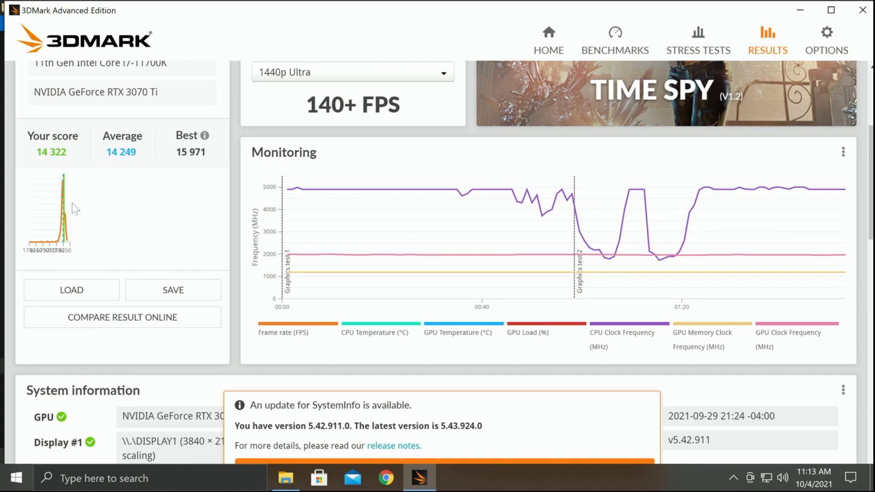
mouse_move(141, 329)
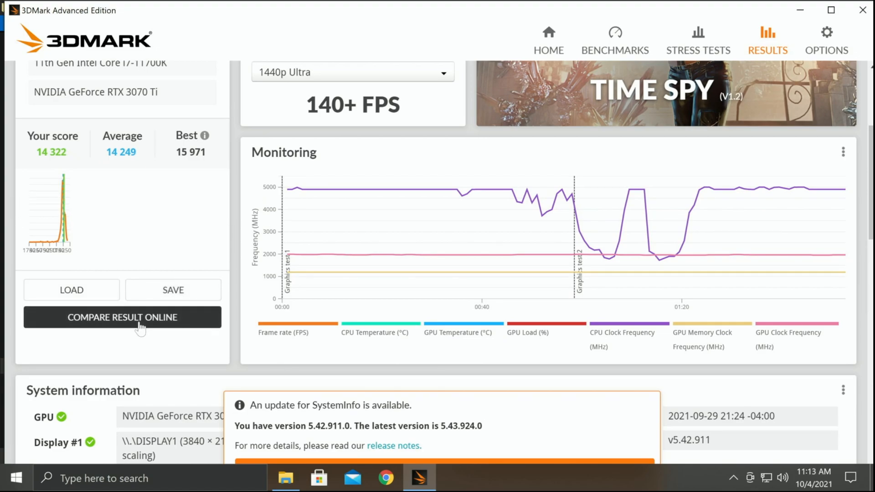
mouse_move(289, 336)
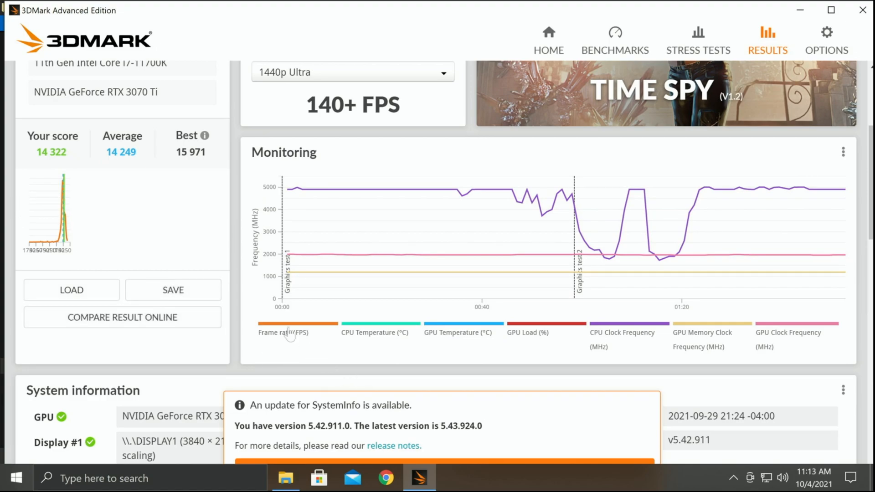
mouse_move(256, 267)
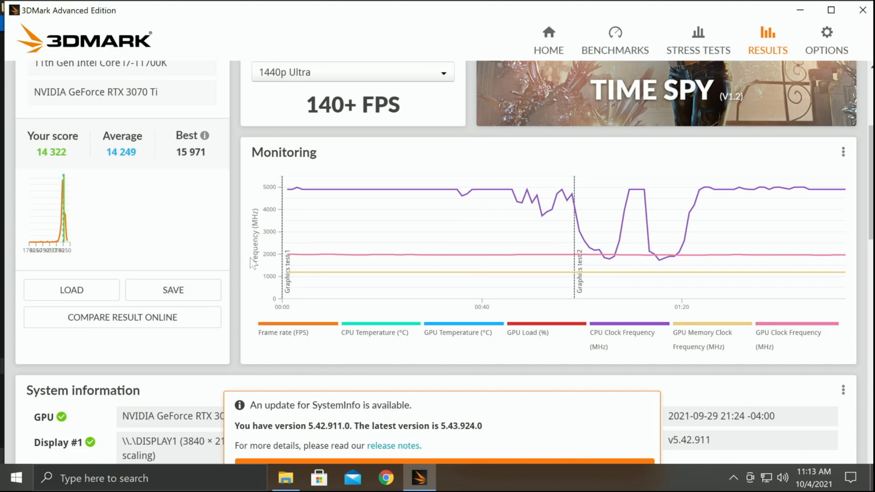
scroll("down", 3)
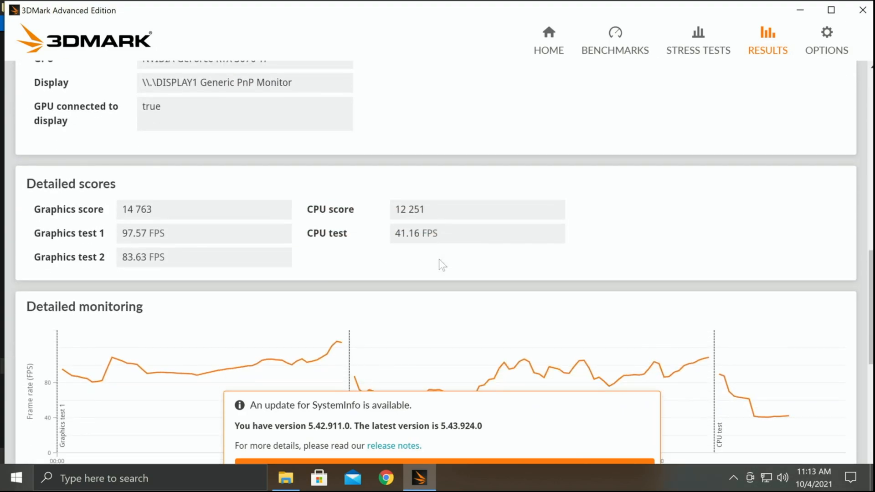
Step: Scroll to the monitoring graphs: frame rate, GPU temperature around 61 °C, GPU load near 98%
scroll("down", 3)
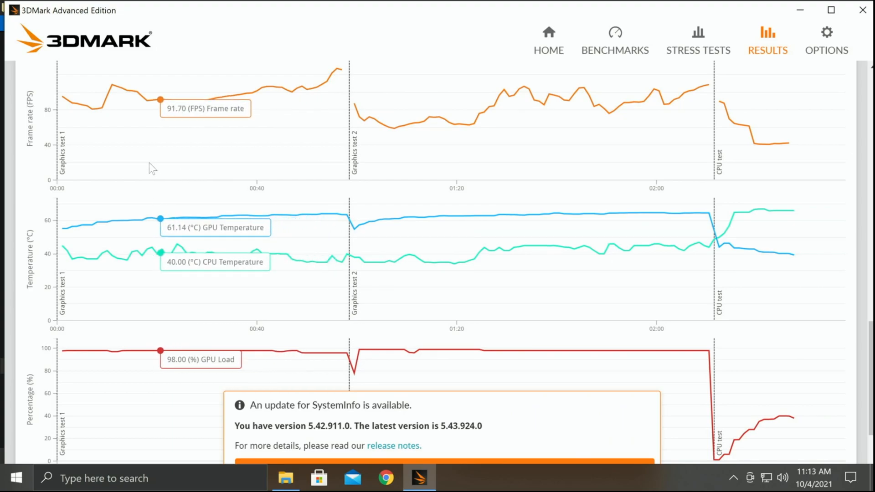
mouse_move(191, 153)
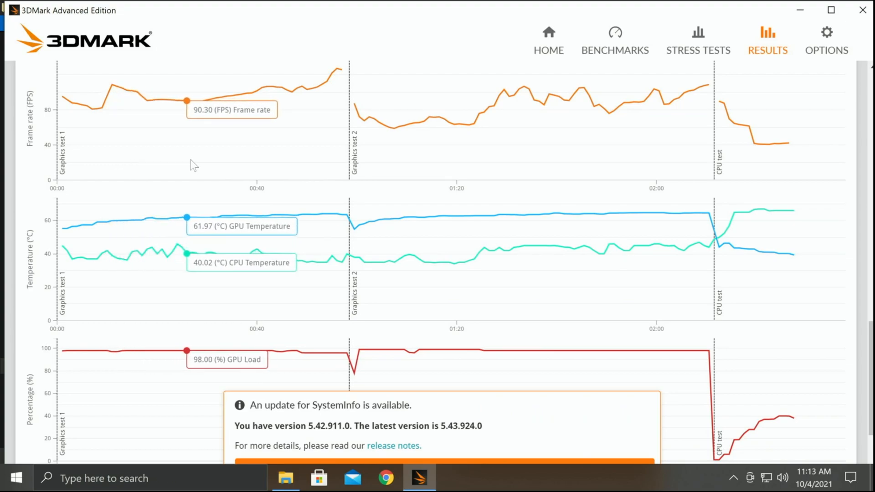
mouse_move(292, 168)
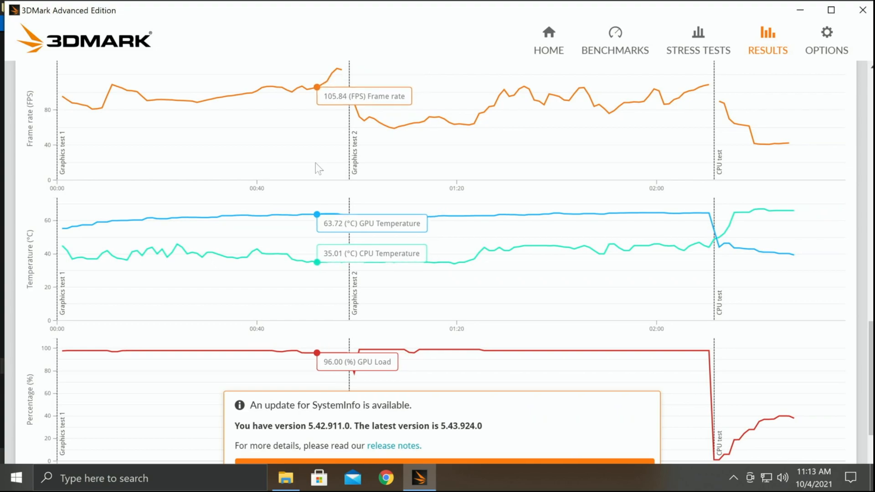
mouse_move(276, 160)
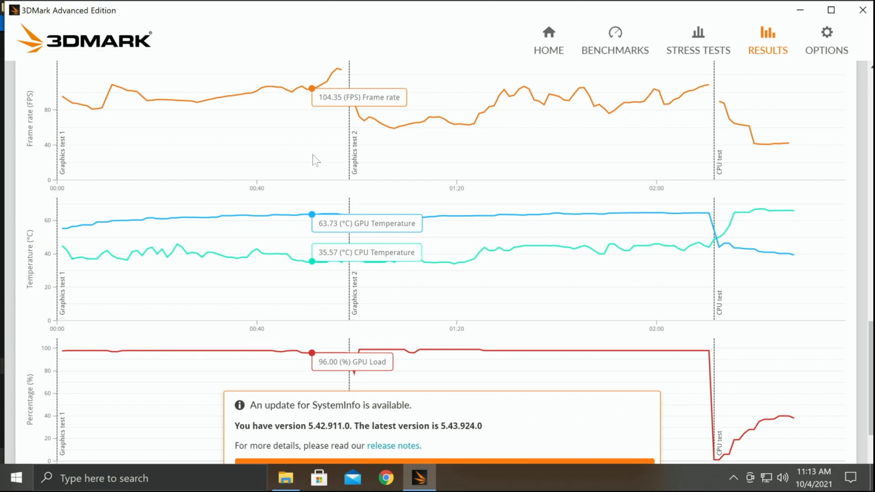
mouse_move(468, 166)
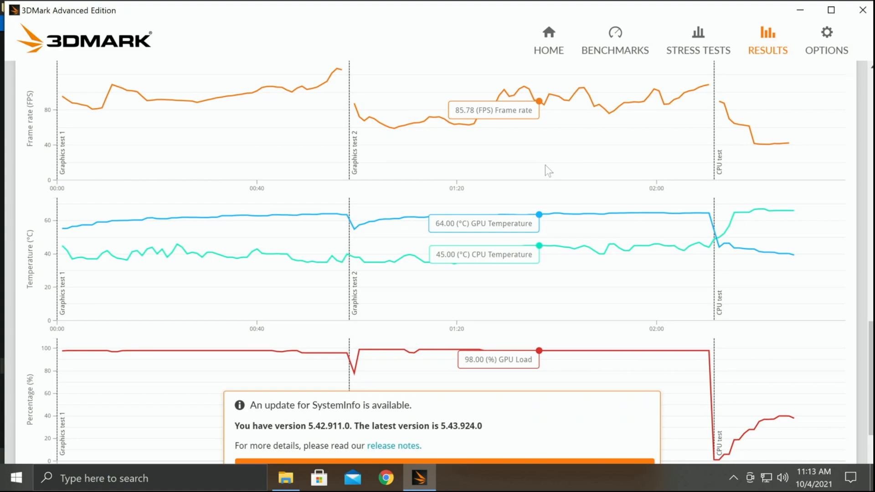
mouse_move(590, 172)
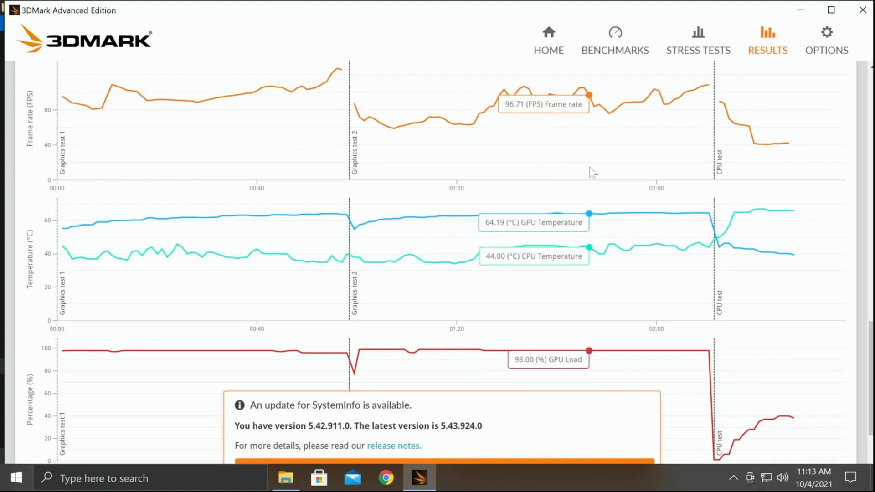
mouse_move(705, 186)
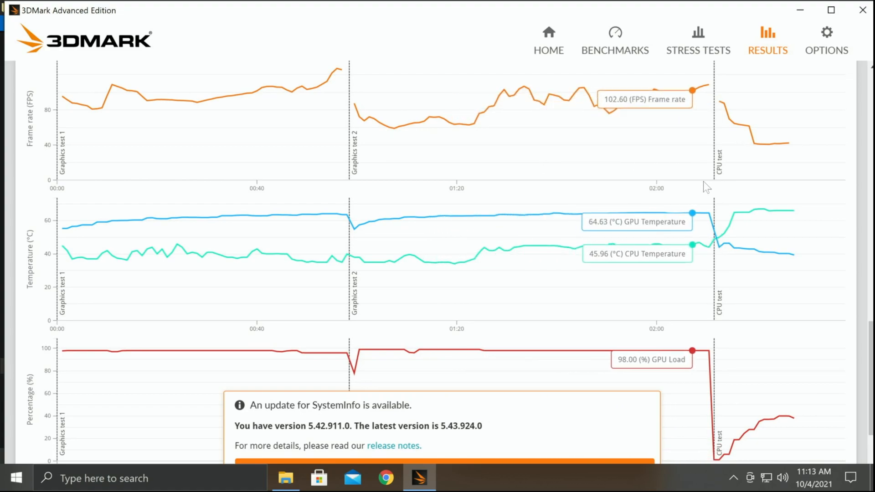
mouse_move(739, 187)
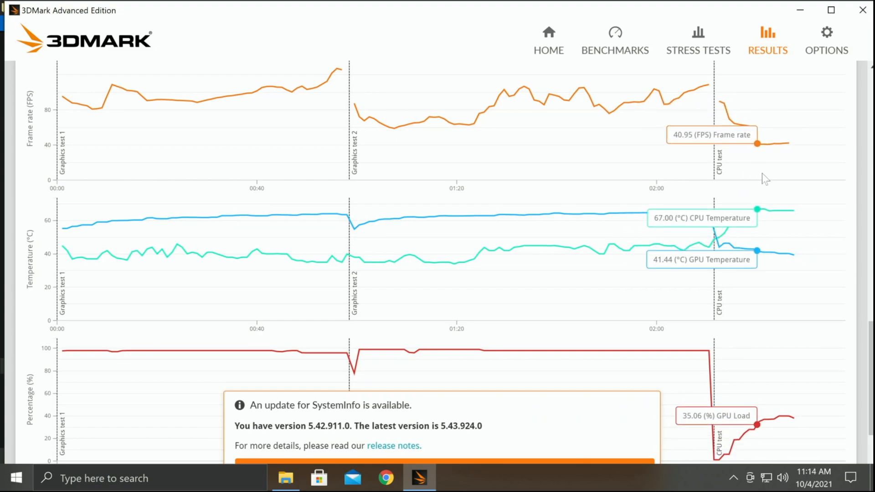
mouse_move(625, 191)
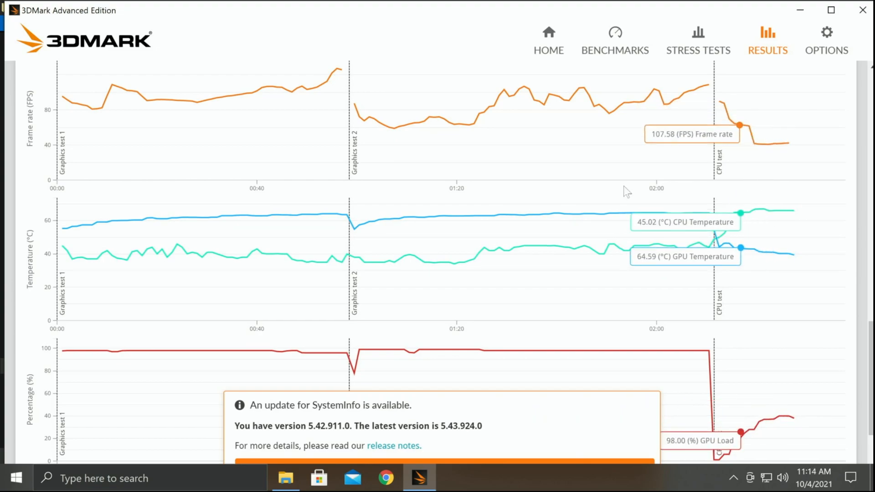
Step: Scroll to the clock frequency graphs: CPU about 4900 MHz, GPU 1965 MHz, memory 1188 MHz
scroll("down", 3)
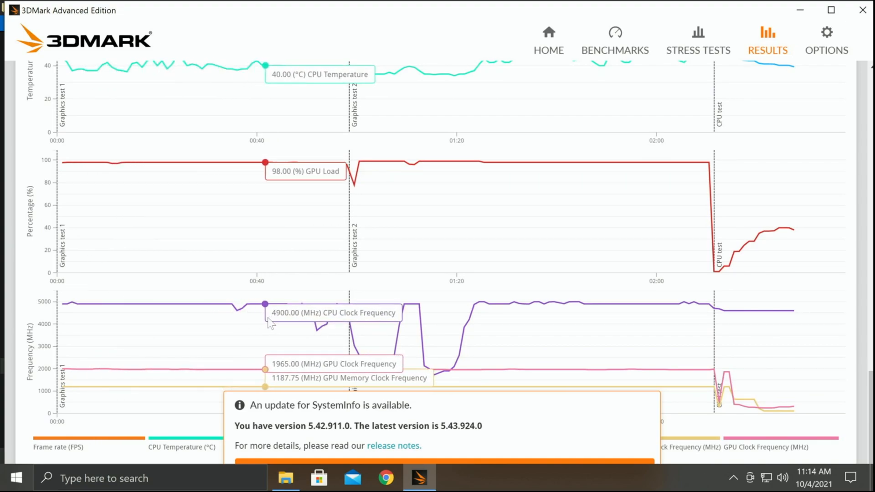
mouse_move(382, 321)
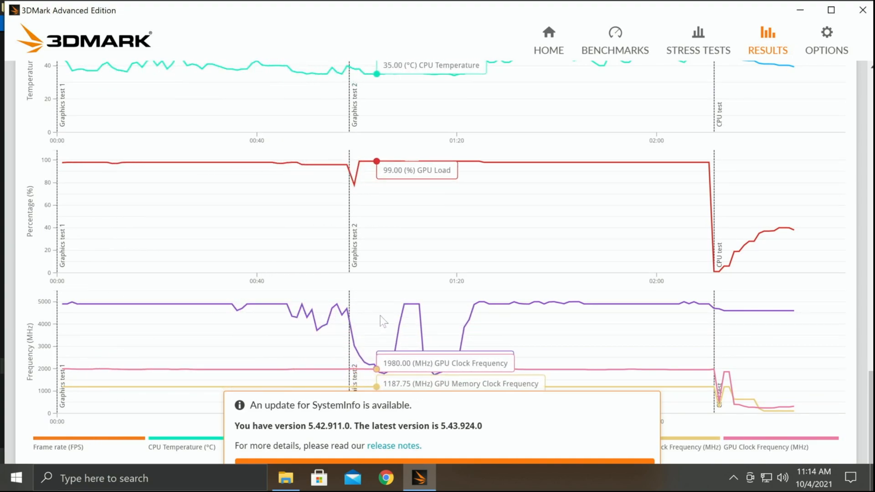
mouse_move(446, 321)
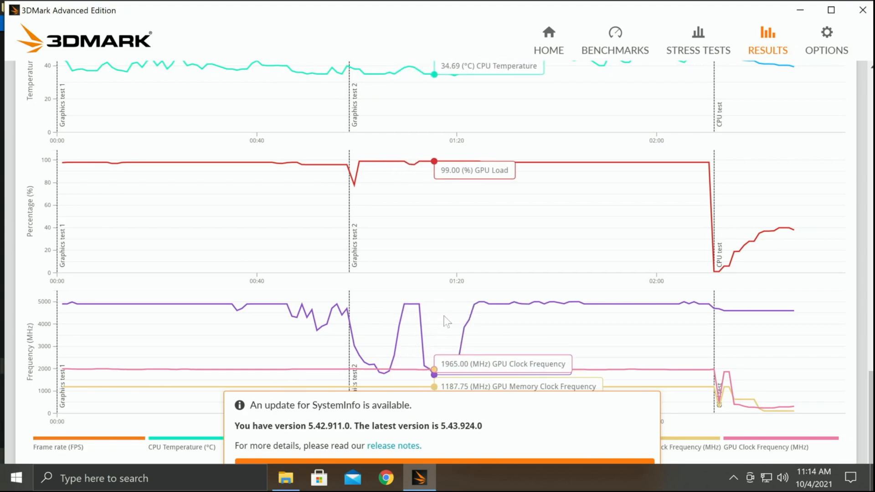
mouse_move(515, 317)
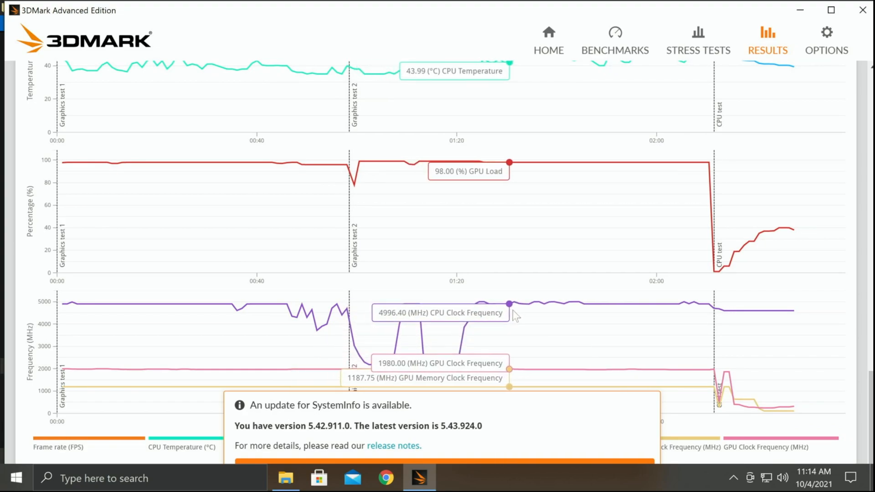
mouse_move(603, 318)
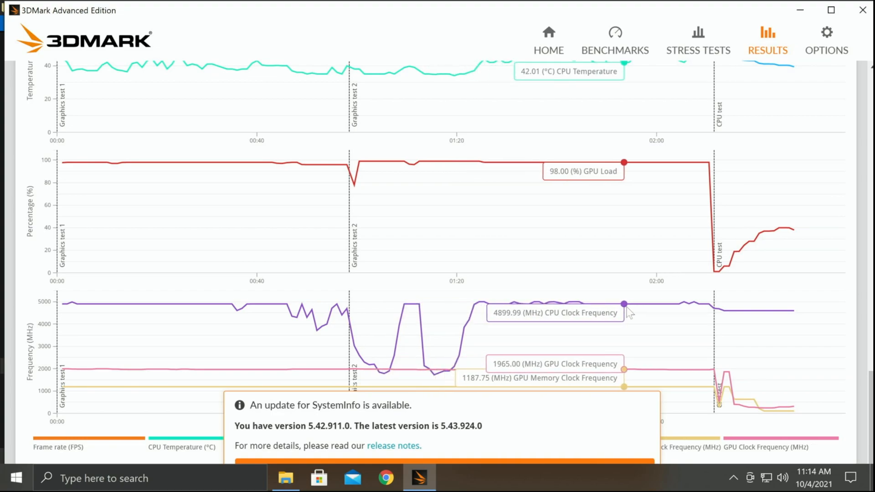
mouse_move(650, 312)
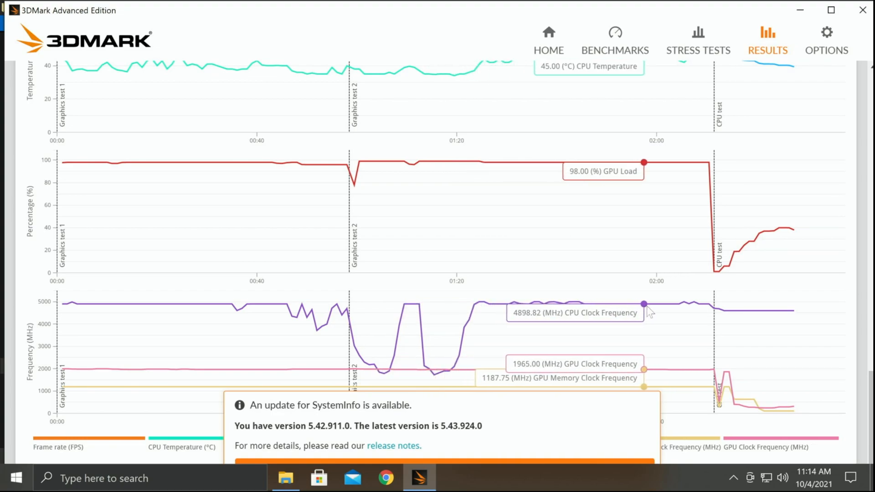
mouse_move(531, 292)
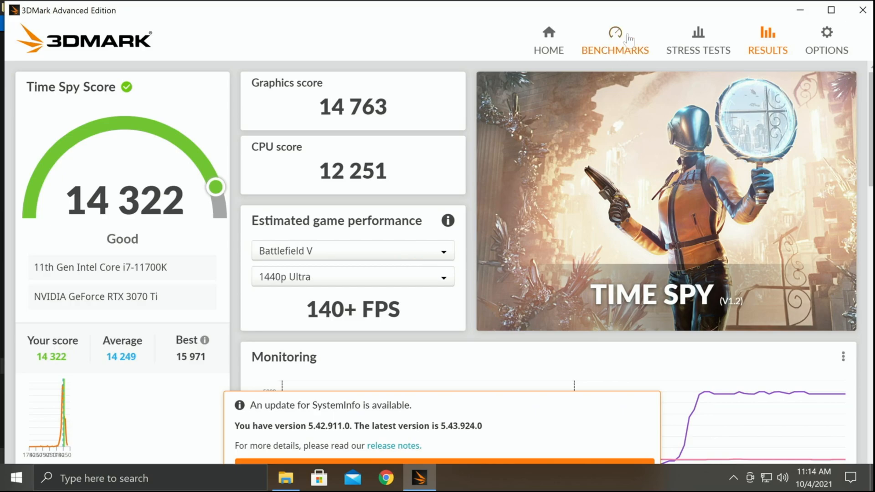
Step: Show 3DMark's benchmark list, then bring up CapFrameX's Borderlands 3 baseline capture
left_click(614, 34)
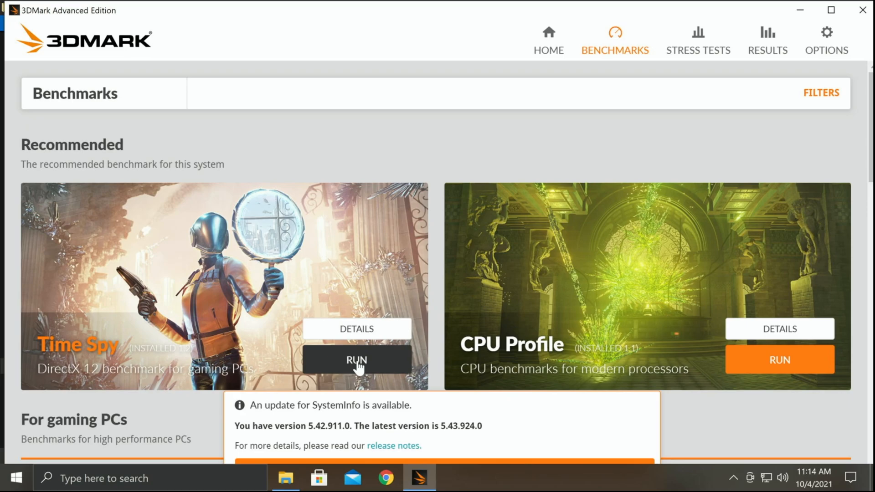
mouse_move(355, 354)
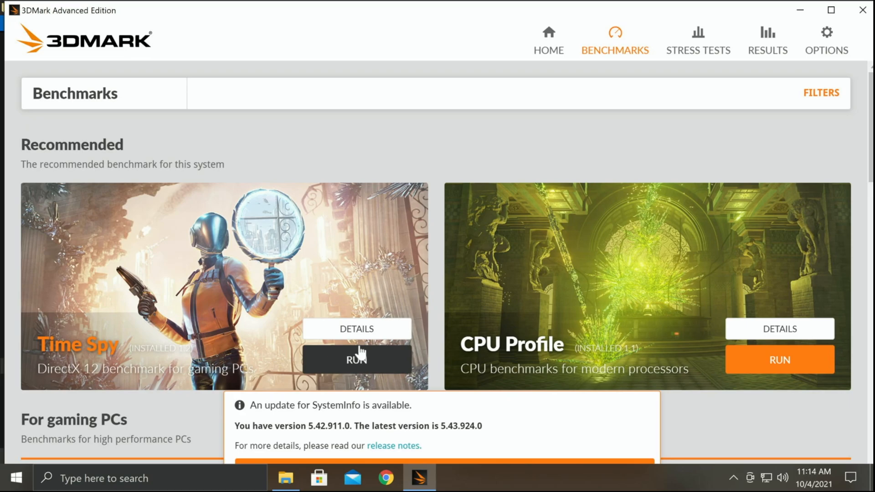
left_click(357, 358)
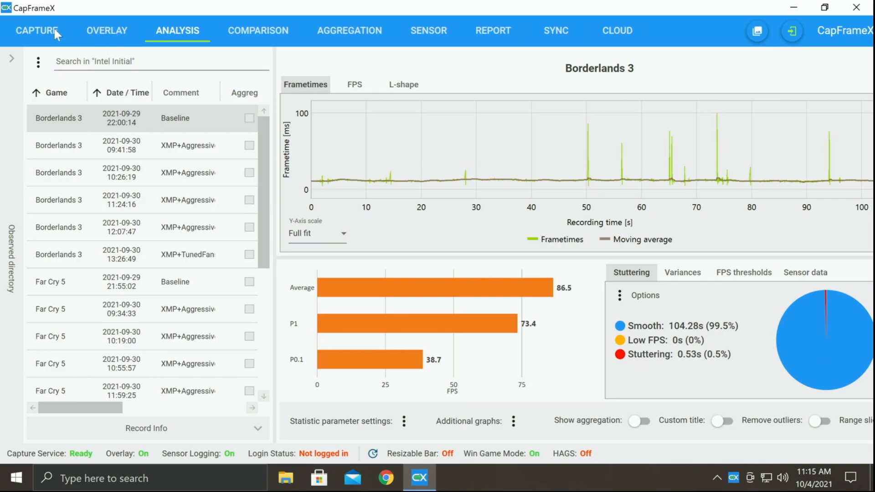
Step: Switch CapFrameX to its Capture page with running processes and capture settings
left_click(37, 30)
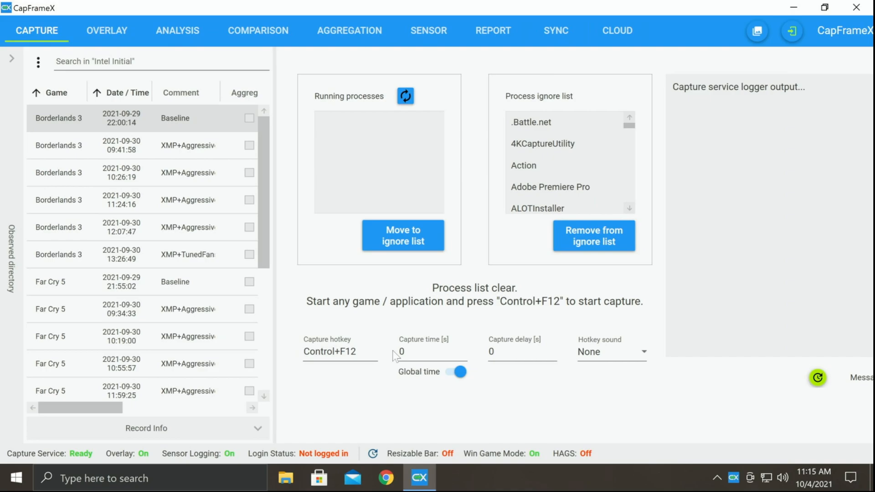
left_click(404, 352)
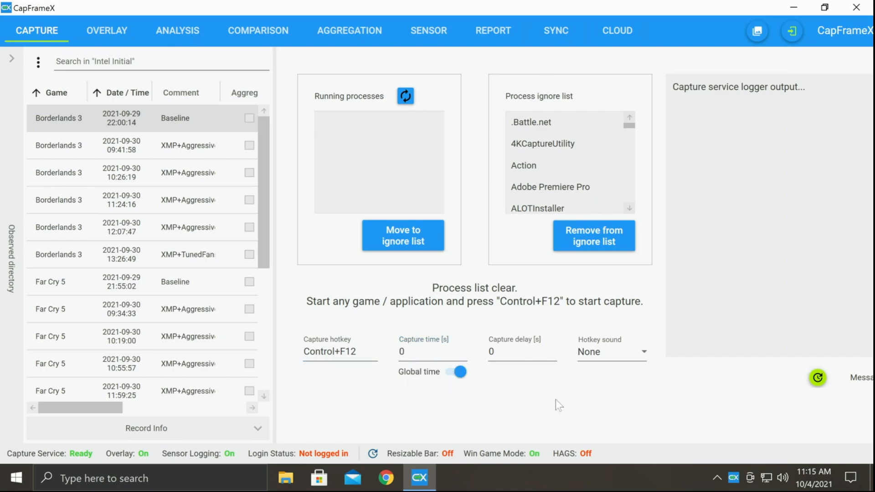
left_click(402, 352)
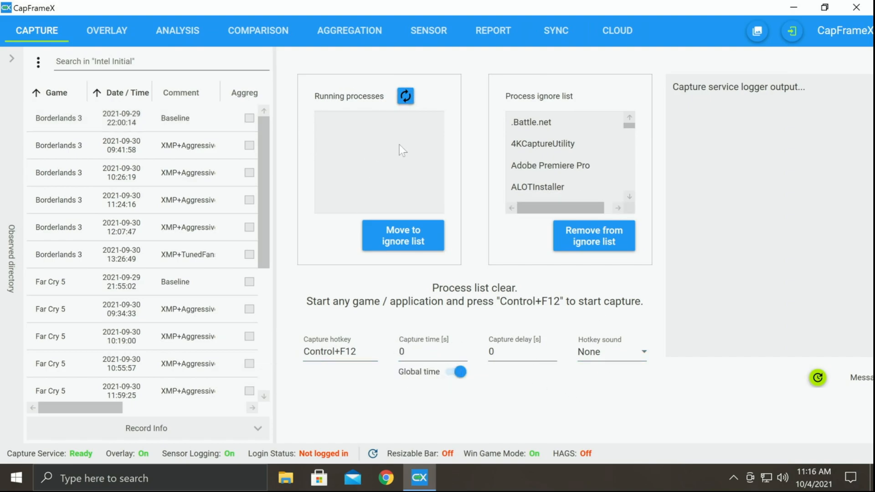
mouse_move(342, 118)
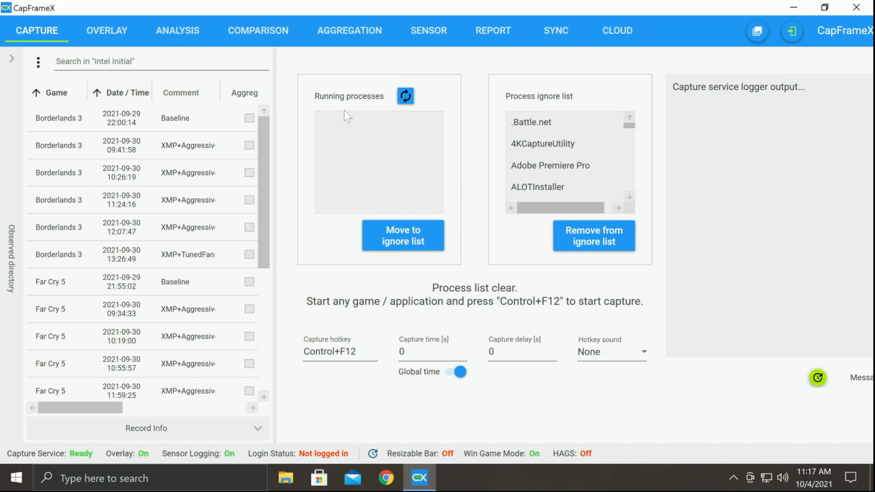
mouse_move(357, 228)
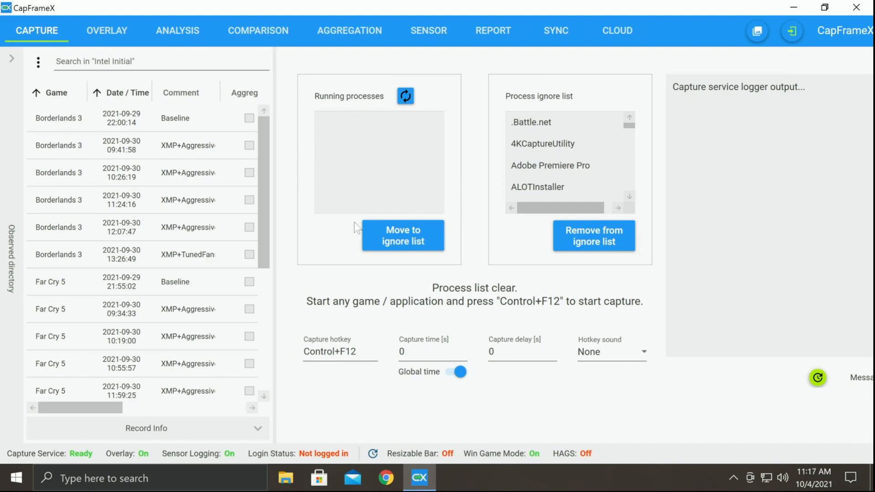
mouse_move(433, 254)
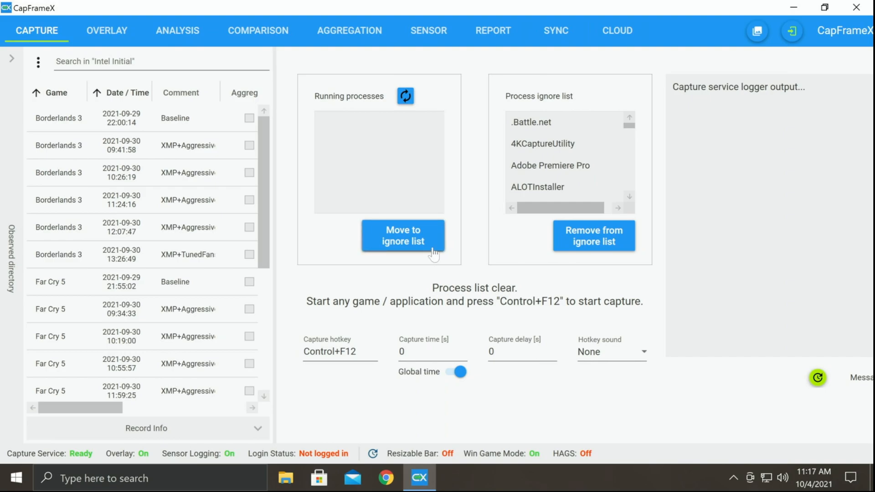
mouse_move(519, 194)
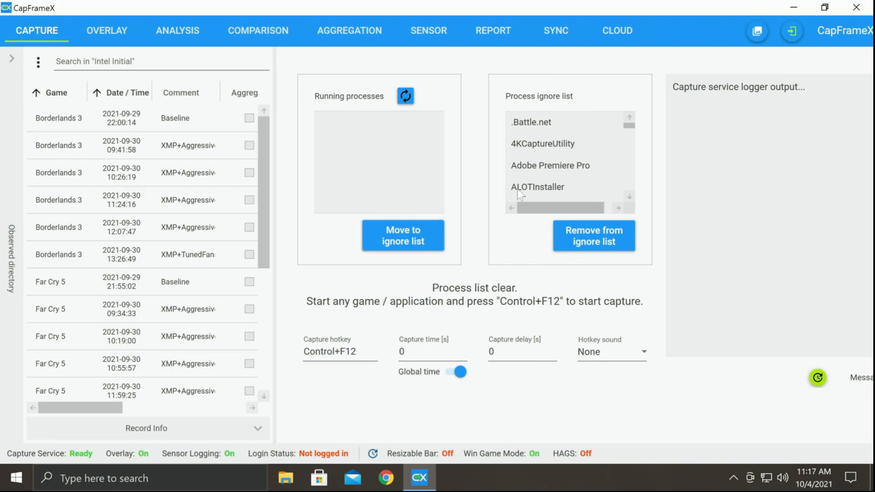
scroll("down", 3)
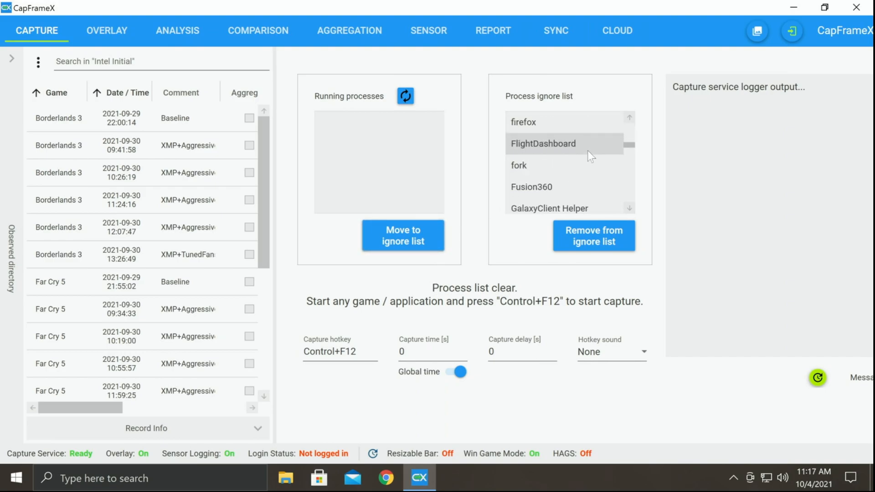
scroll("down", 3)
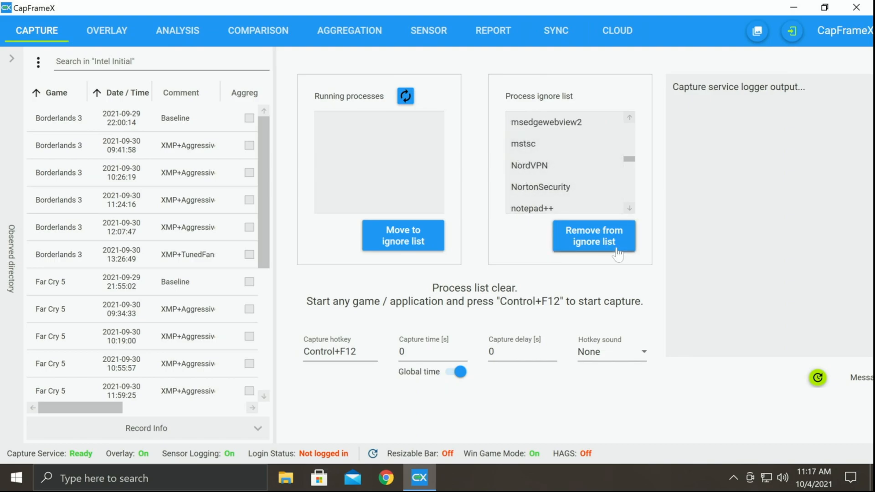
mouse_move(406, 96)
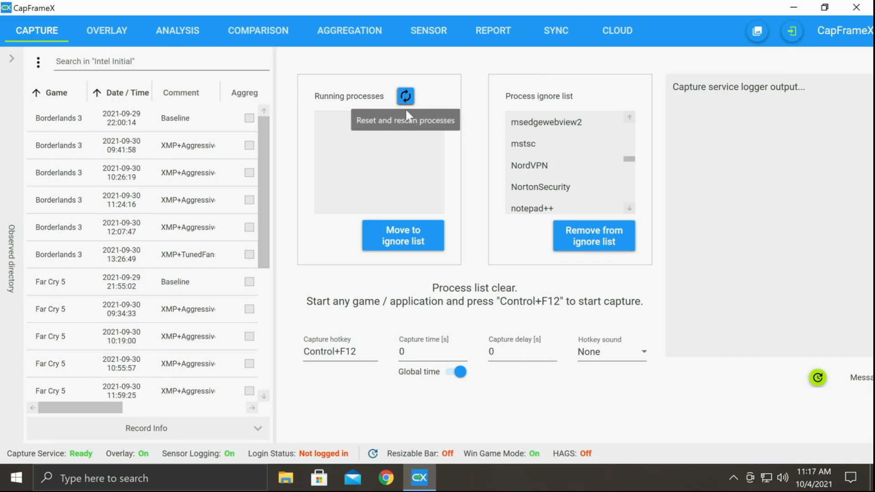
mouse_move(707, 337)
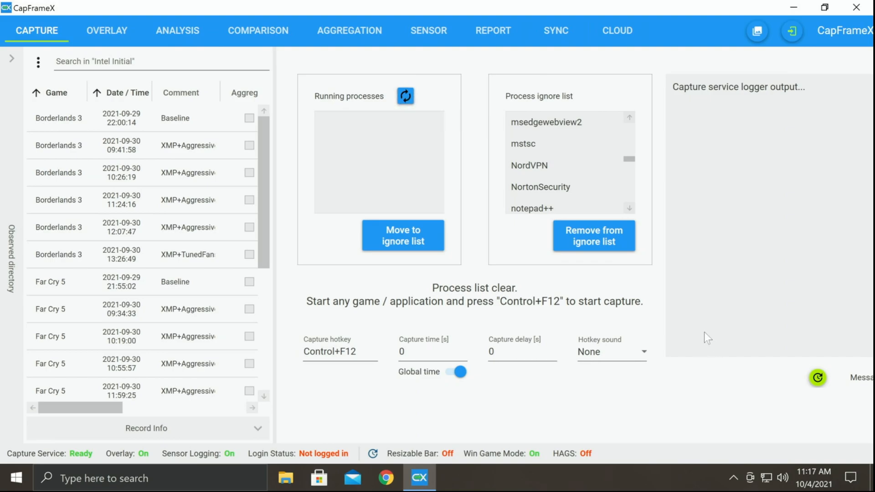
mouse_move(590, 311)
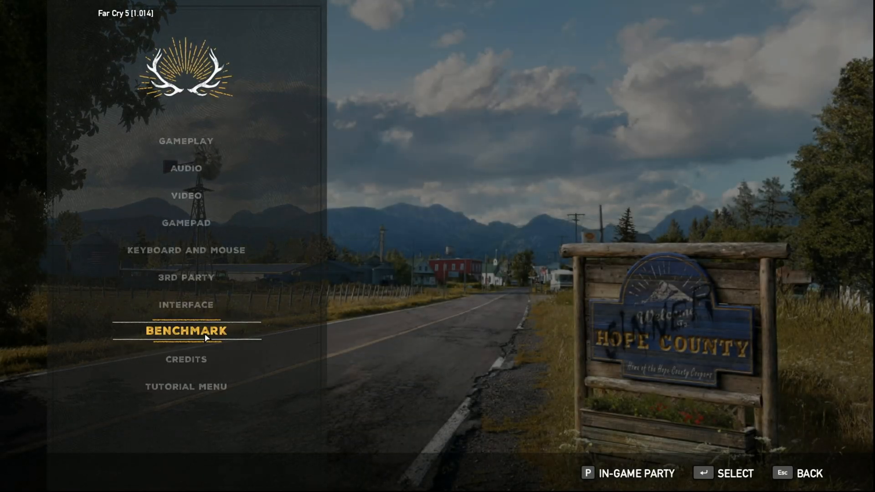
Step: In Far Cry 5's video settings, set resolution to 2560 x 1440 and adjust the refresh rate
left_click(185, 169)
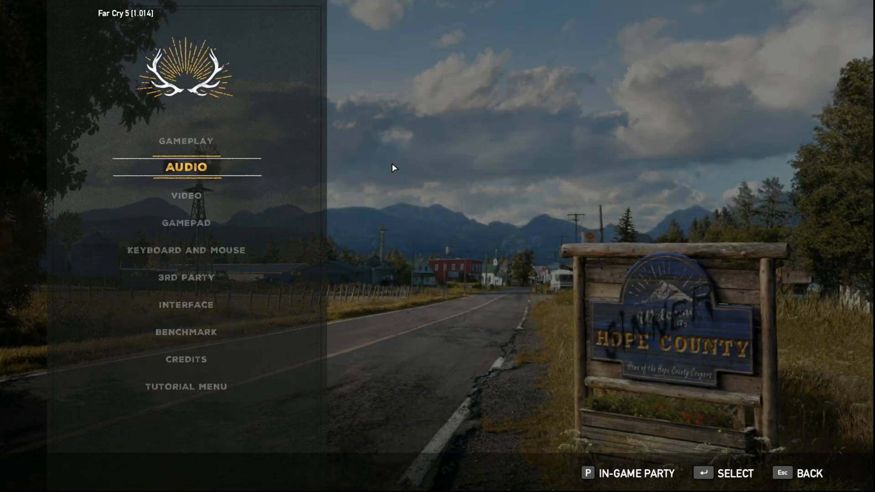
left_click(182, 194)
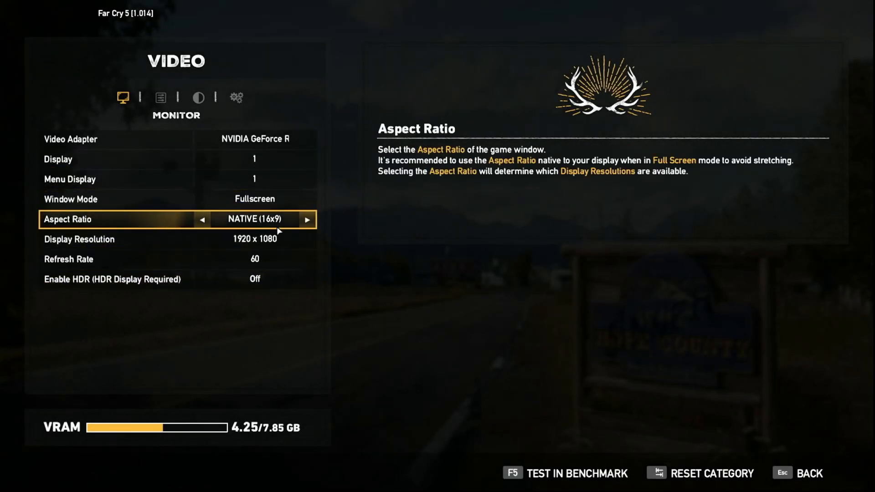
key("down")
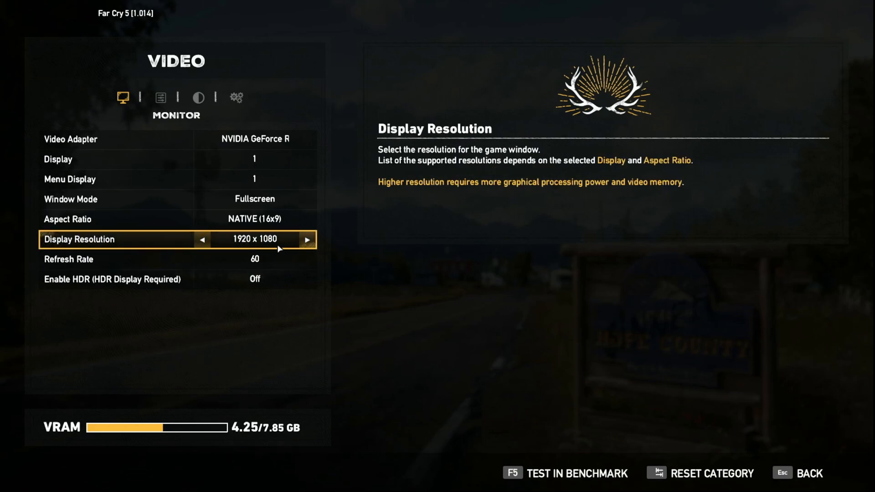
left_click(307, 240)
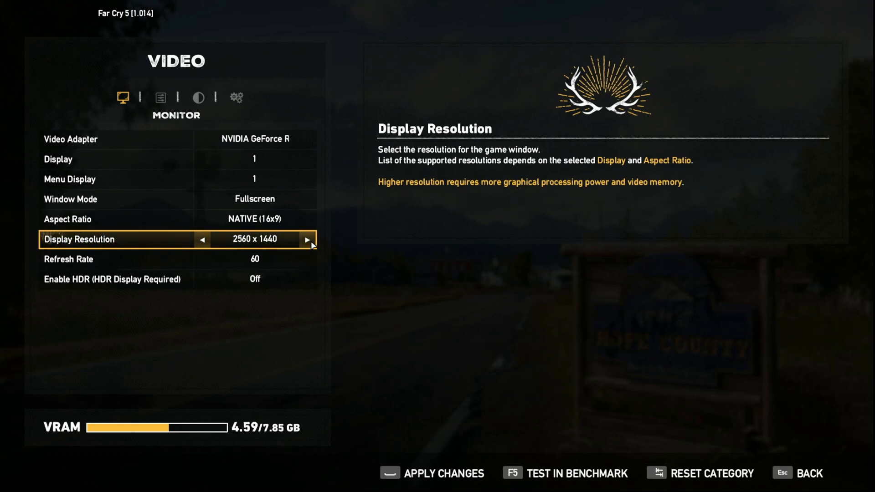
left_click(308, 240)
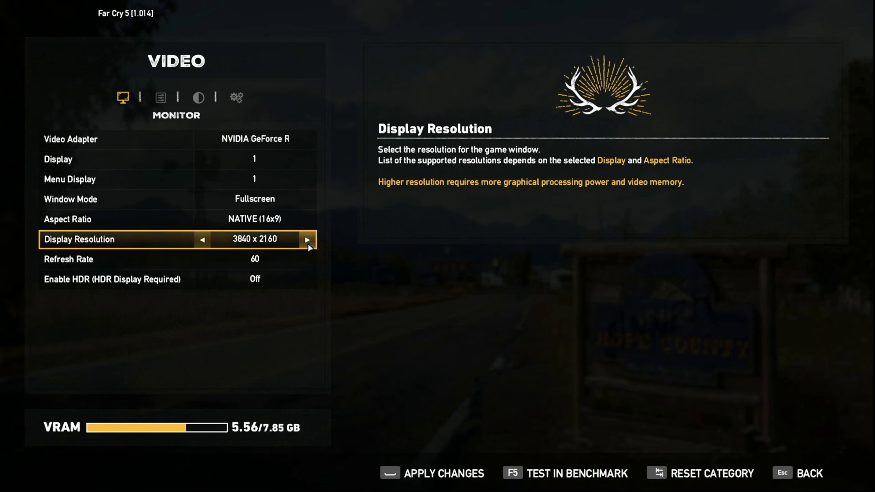
left_click(203, 240)
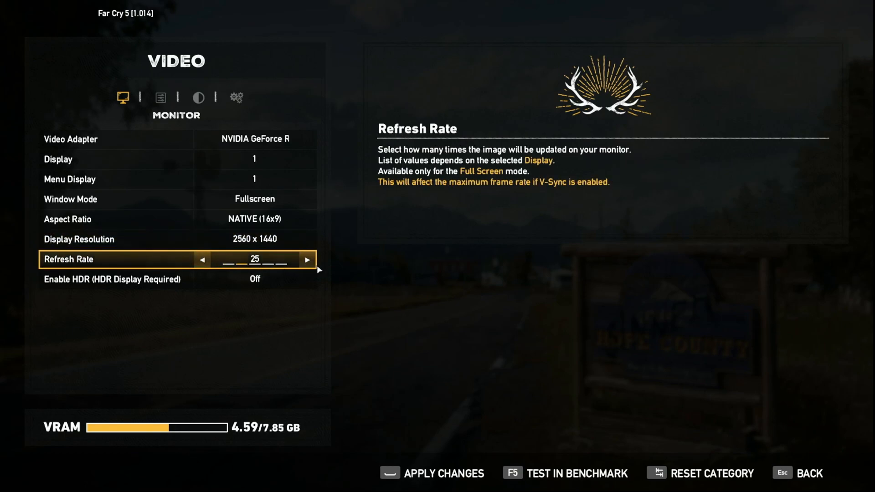
left_click(307, 259)
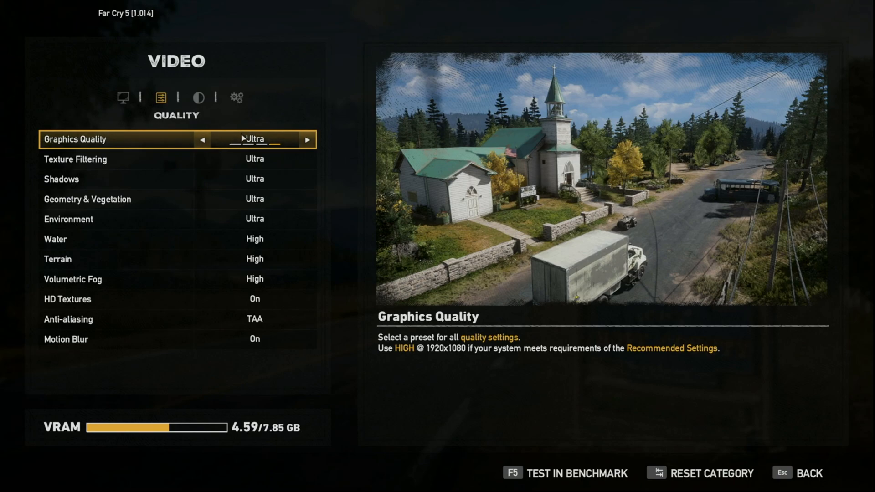
mouse_move(287, 308)
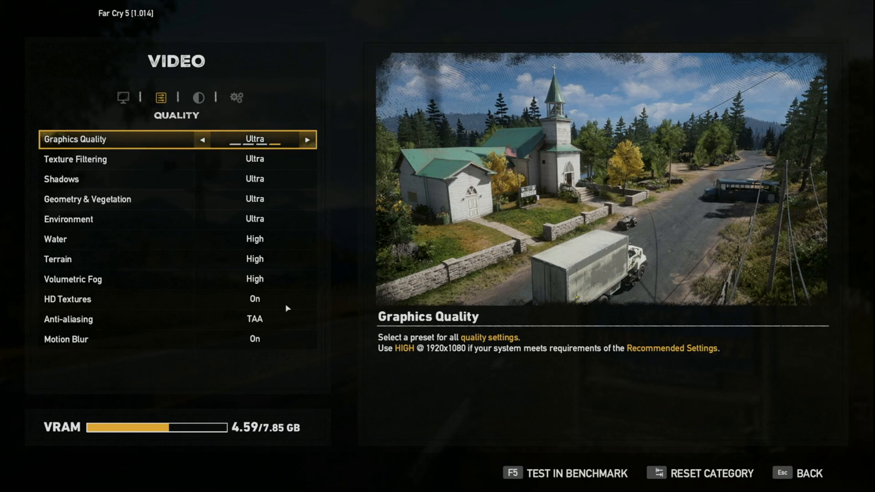
mouse_move(269, 288)
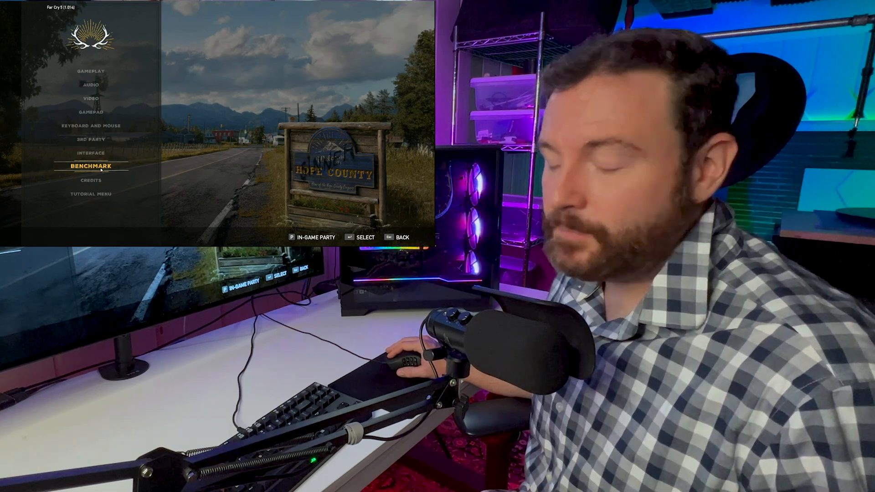
Step: Launch Far Cry 5's built-in benchmark so CapFrameX records a 60.99-second capture
left_click(91, 165)
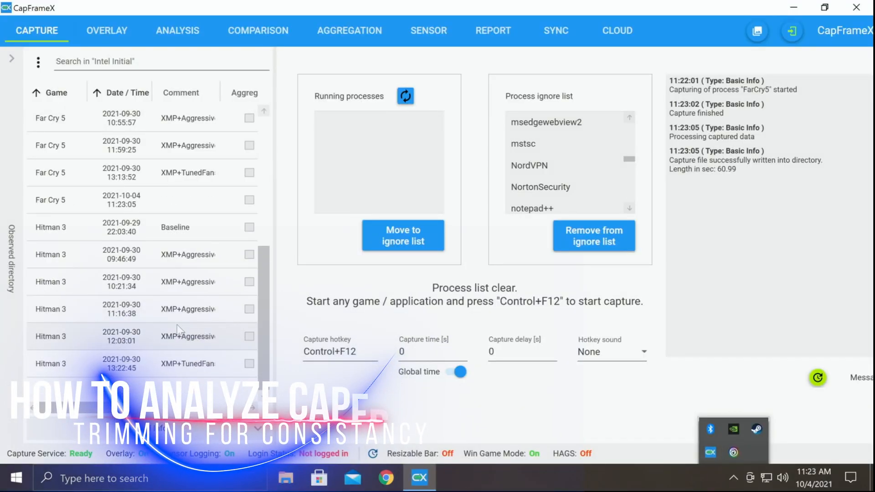
left_click(120, 199)
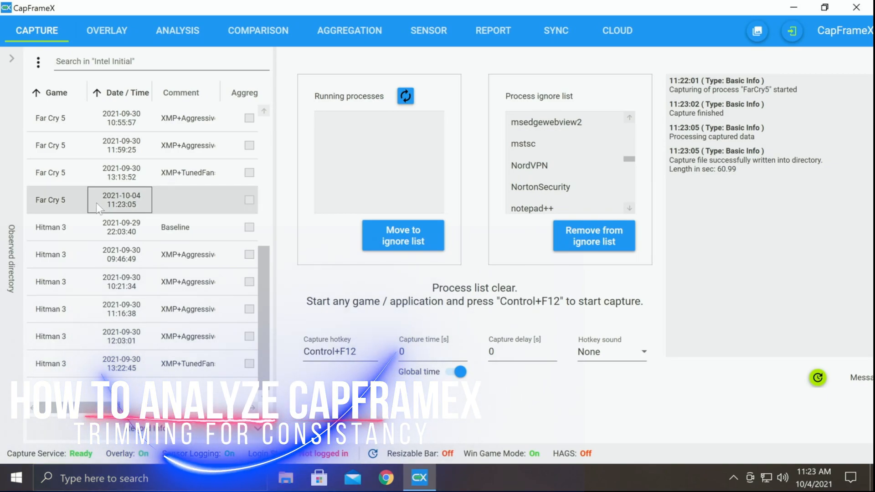
double_click(186, 200)
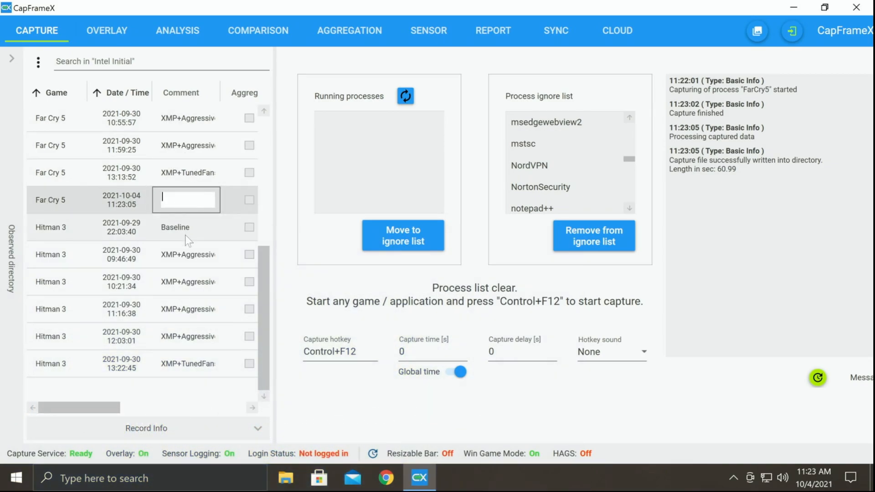
mouse_move(163, 147)
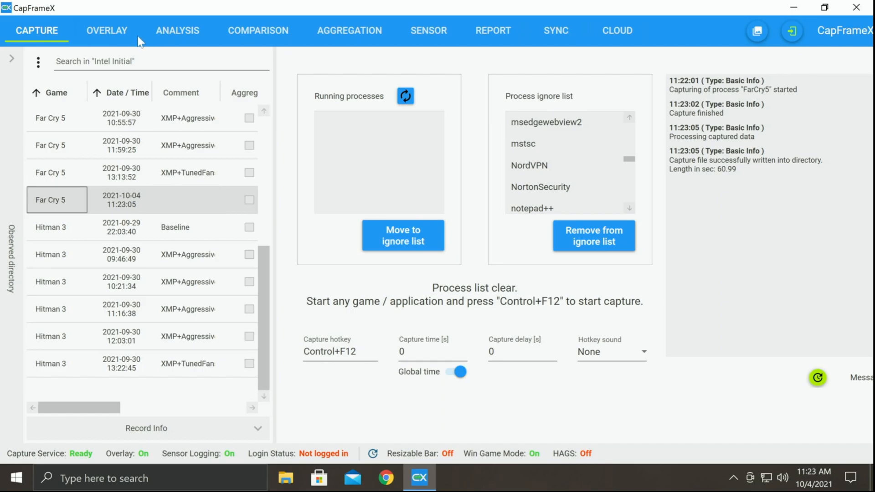
left_click(177, 31)
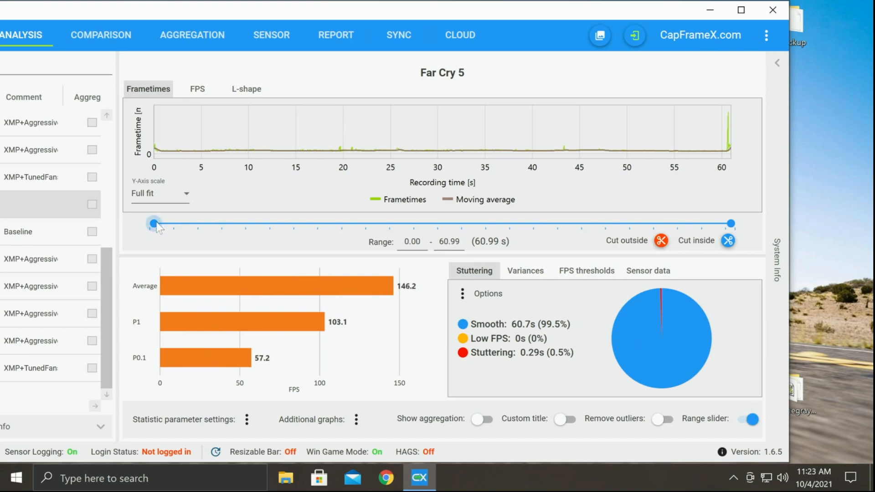
Step: Set the capture range to 0.47–60.48 s (60.00 s) and cut it into a new record
left_click_drag(154, 223, 157, 223)
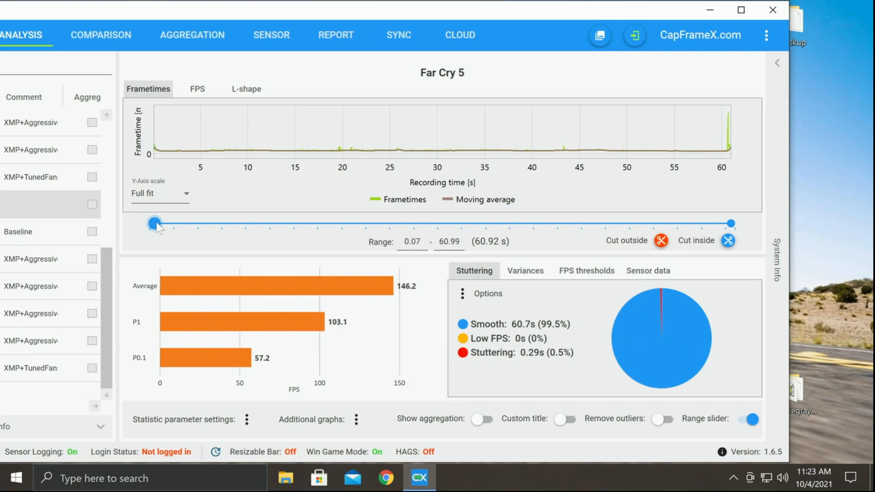
left_click_drag(155, 223, 159, 224)
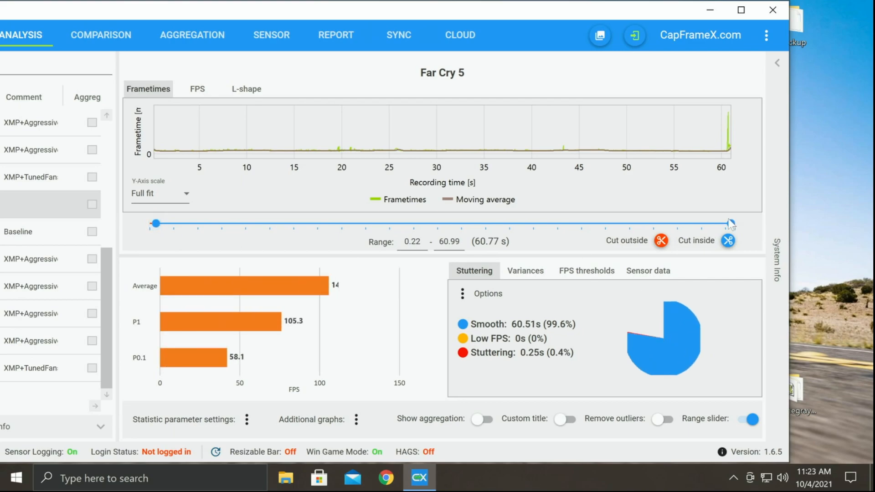
left_click_drag(731, 223, 726, 224)
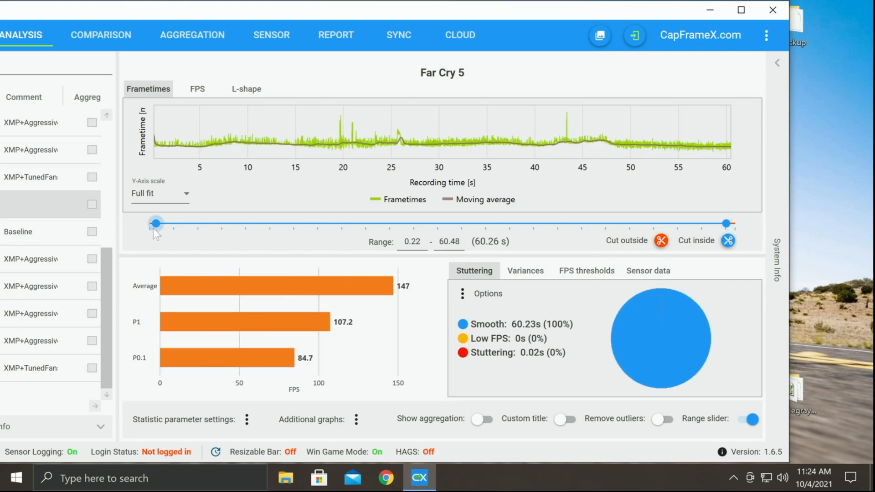
left_click_drag(156, 223, 159, 223)
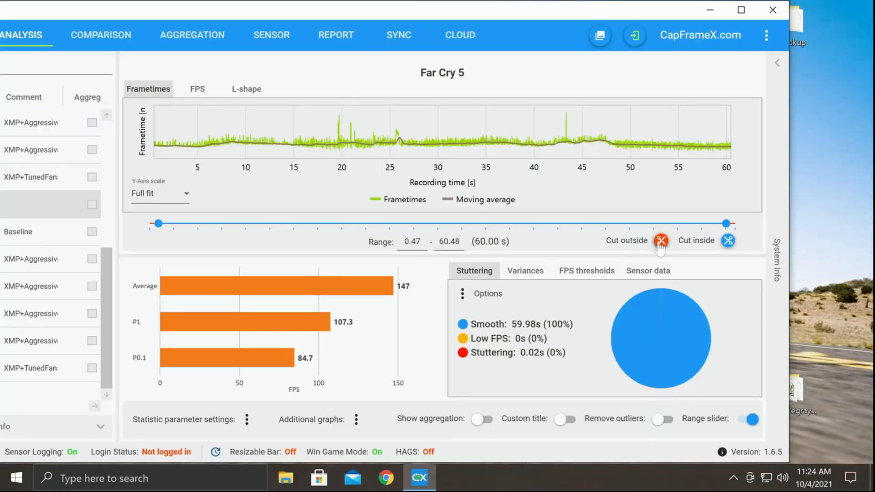
left_click(661, 240)
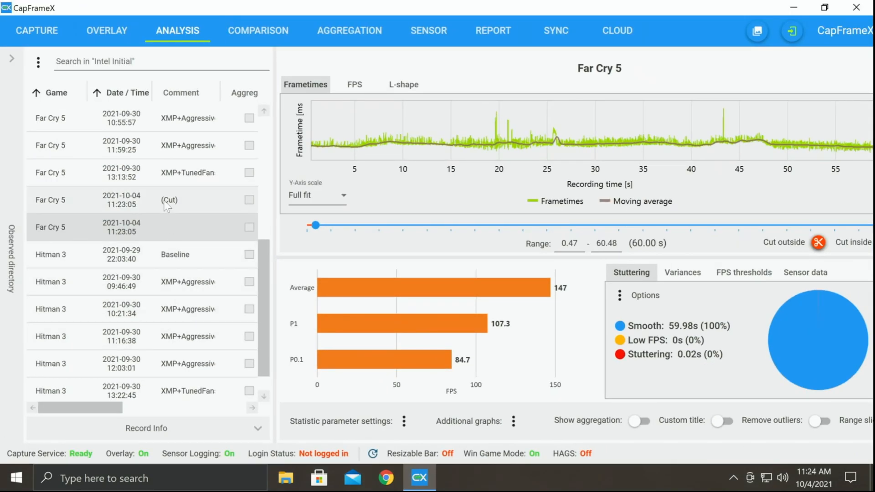
Step: Delete the uncut recording, comment the (Cut) run 'XMP+TunedFans+CaptureCard', and compare its results
right_click(49, 228)
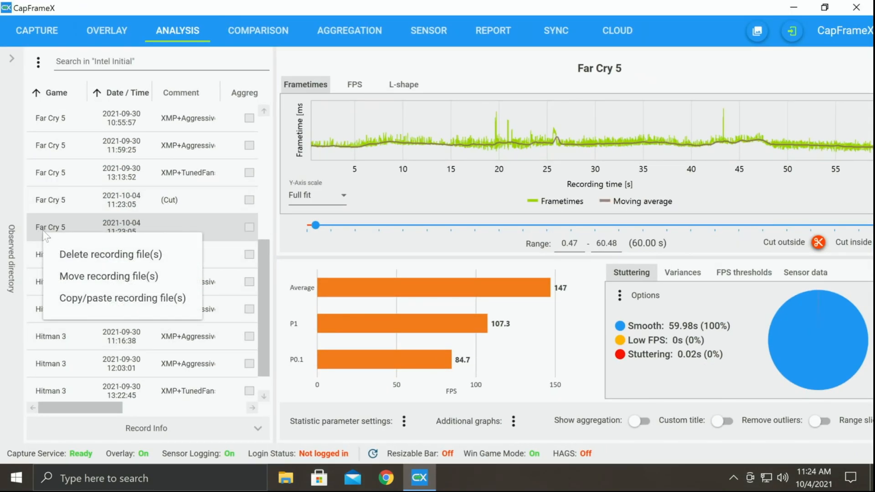
mouse_move(101, 261)
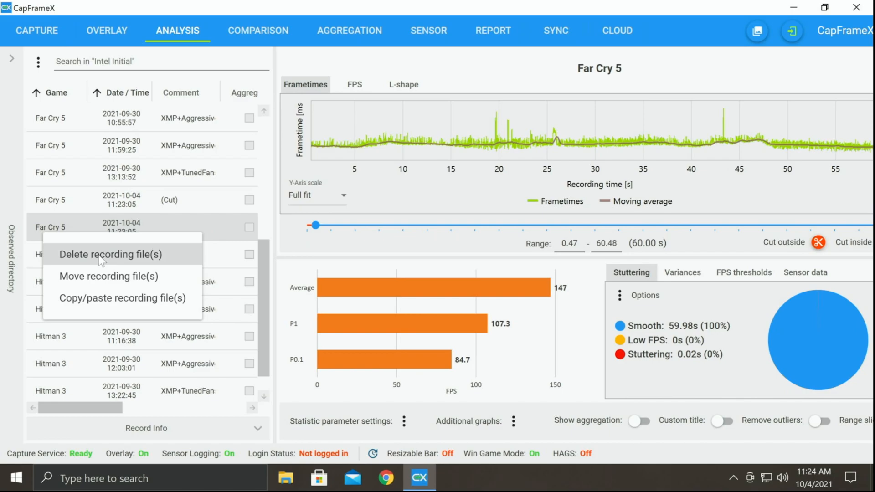
left_click(103, 255)
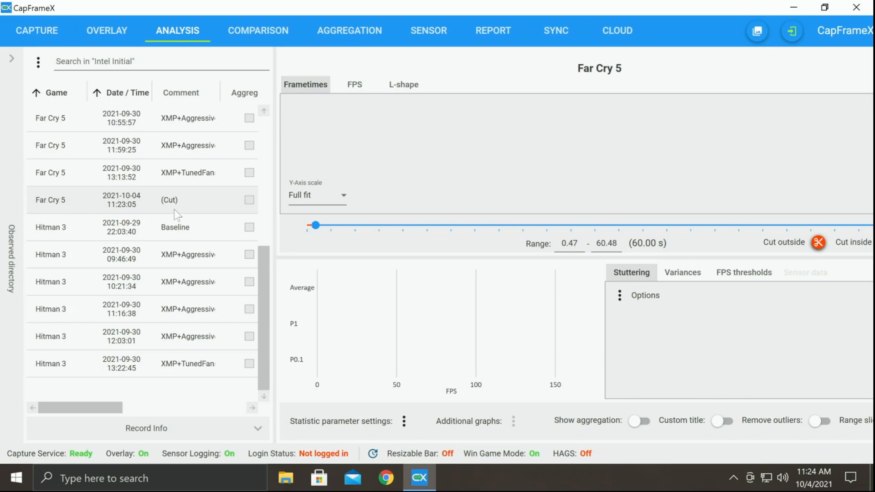
left_click(170, 200)
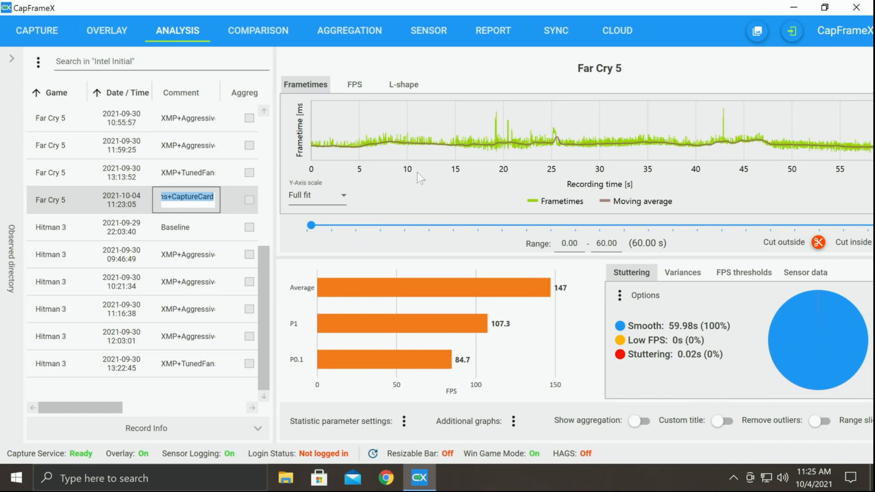
mouse_move(240, 36)
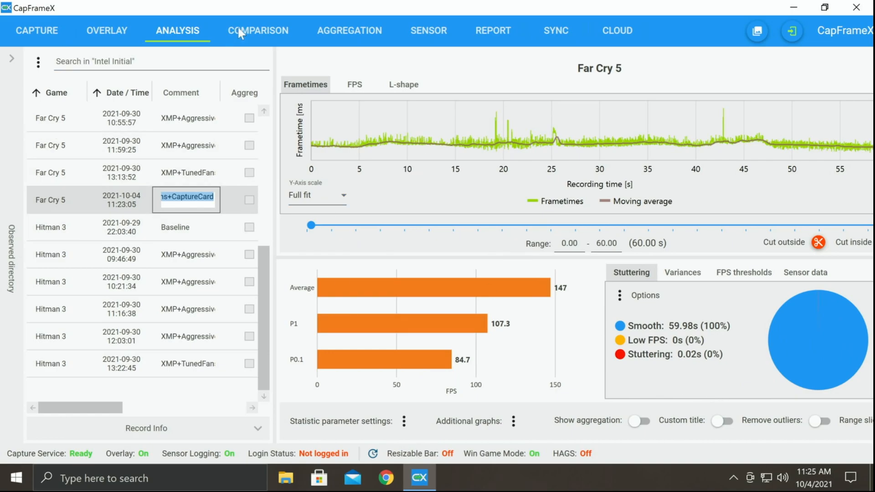
left_click(258, 30)
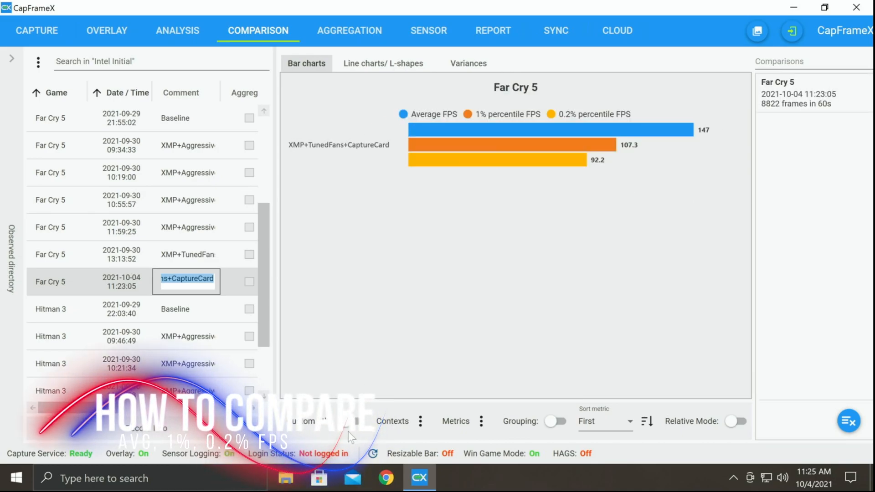
left_click(392, 421)
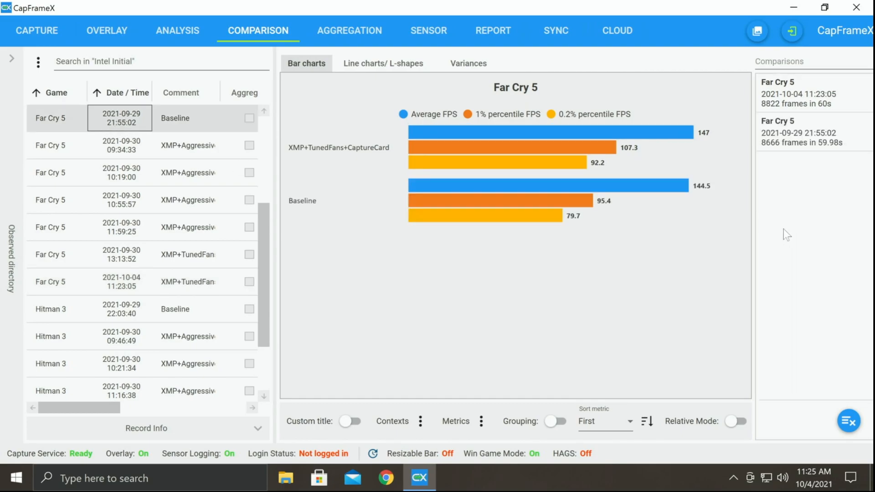
mouse_move(552, 321)
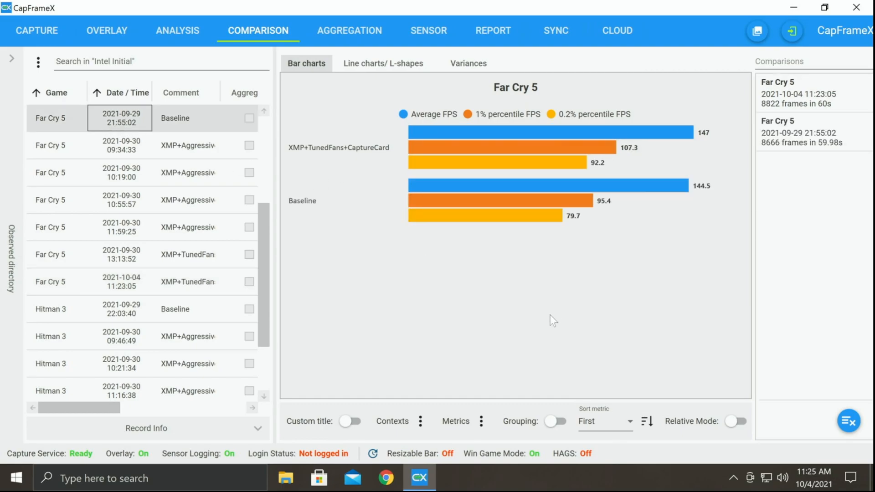